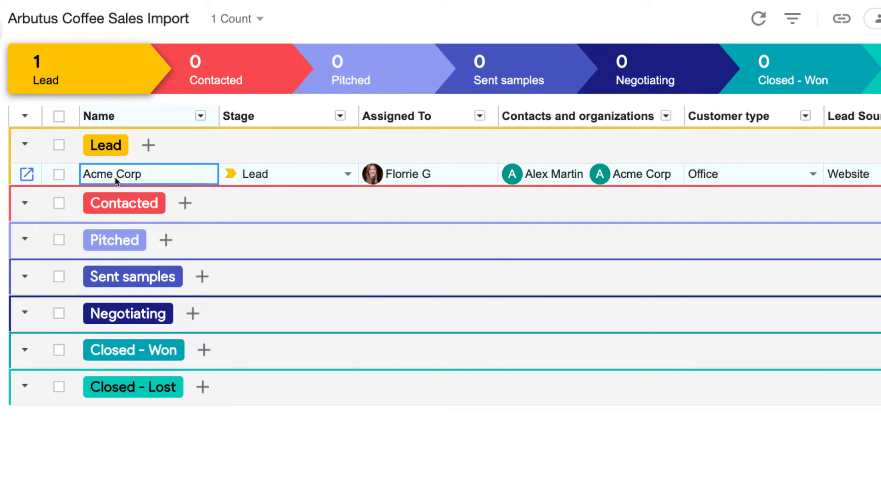
Step: Point out the Acme Corp lead's name and its current stage in the pipeline
{"action": "left_click", "coordinate": [284, 174]}
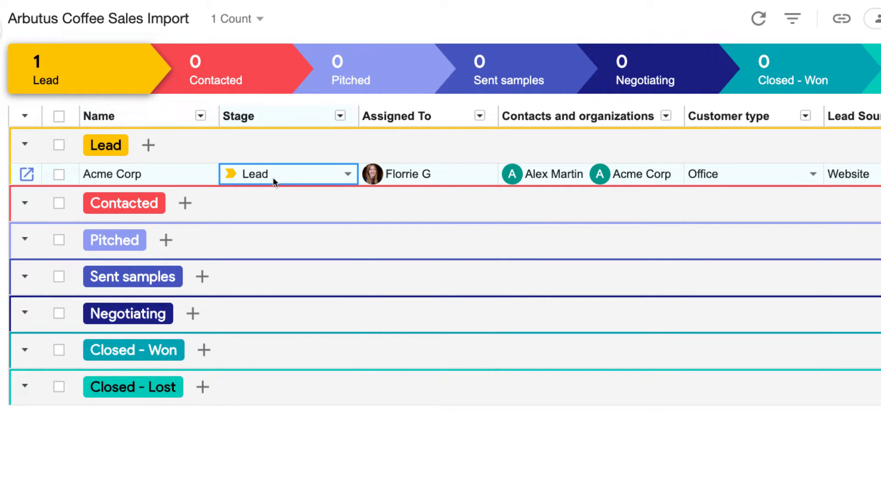
{"action": "left_click", "coordinate": [429, 173]}
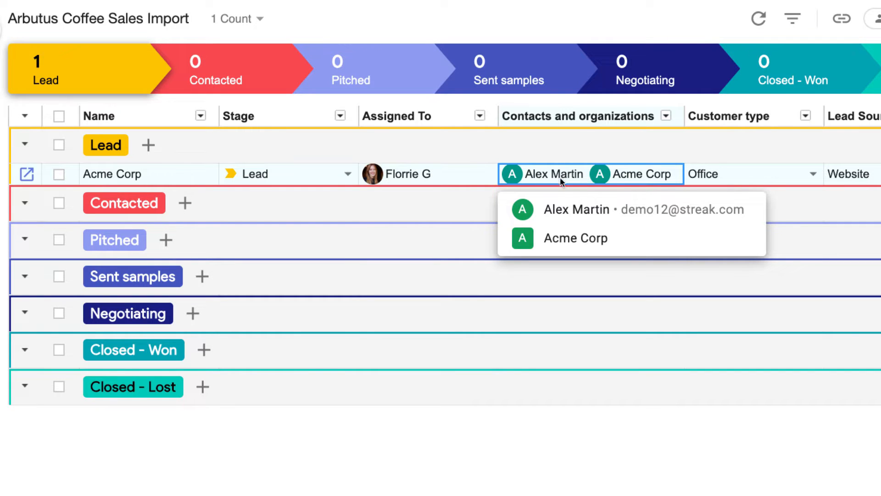
{"action": "left_click", "coordinate": [576, 210]}
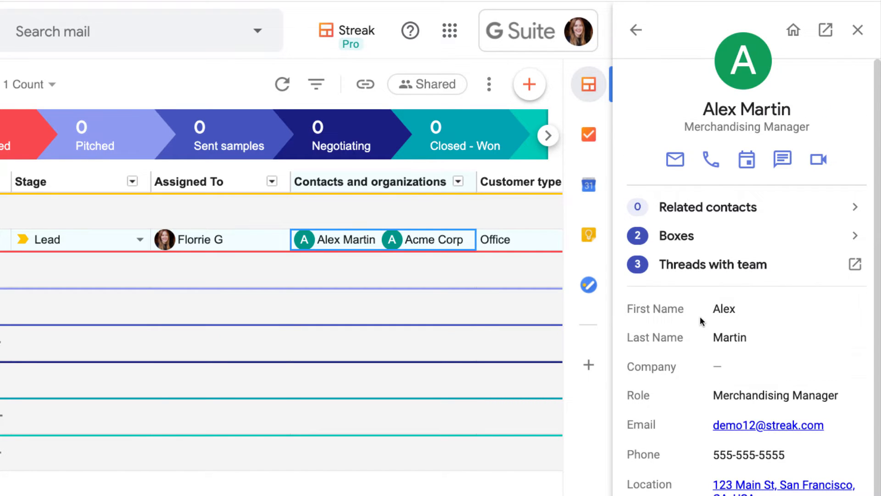
{"action": "mouse_move", "coordinate": [700, 322]}
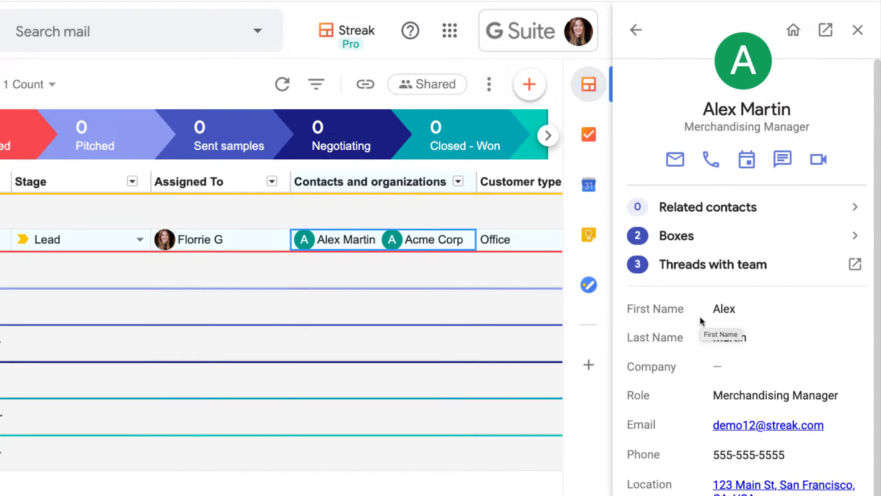
{"action": "mouse_move", "coordinate": [701, 315]}
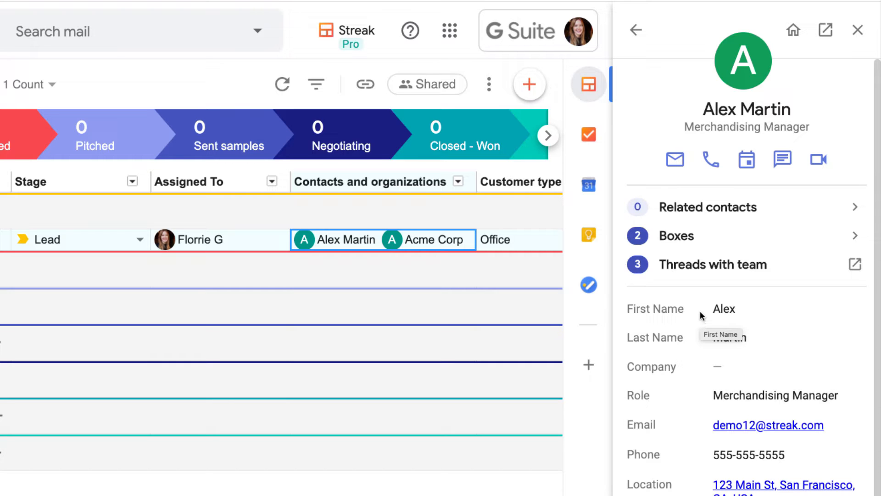
{"action": "mouse_move", "coordinate": [674, 160]}
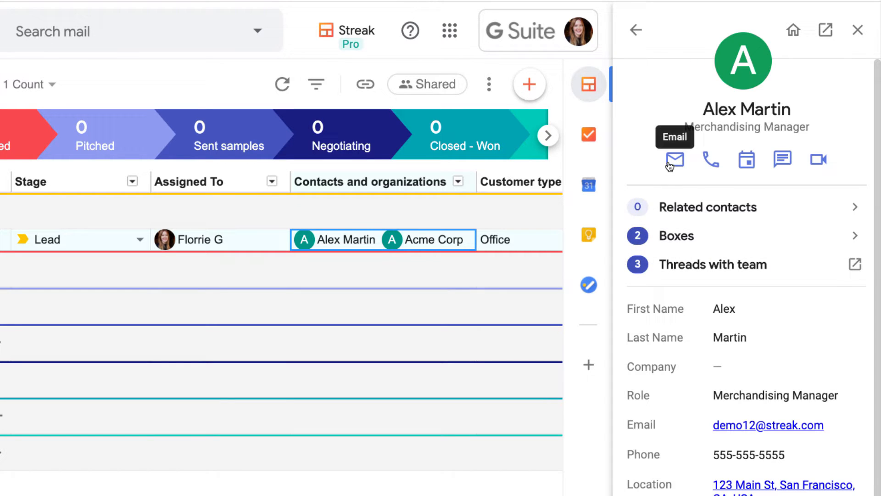
{"action": "mouse_move", "coordinate": [710, 160]}
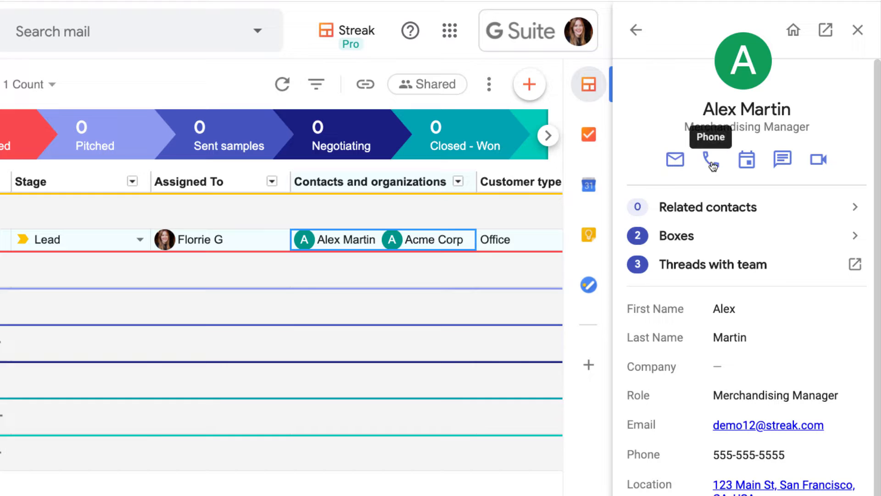
{"action": "mouse_move", "coordinate": [781, 159]}
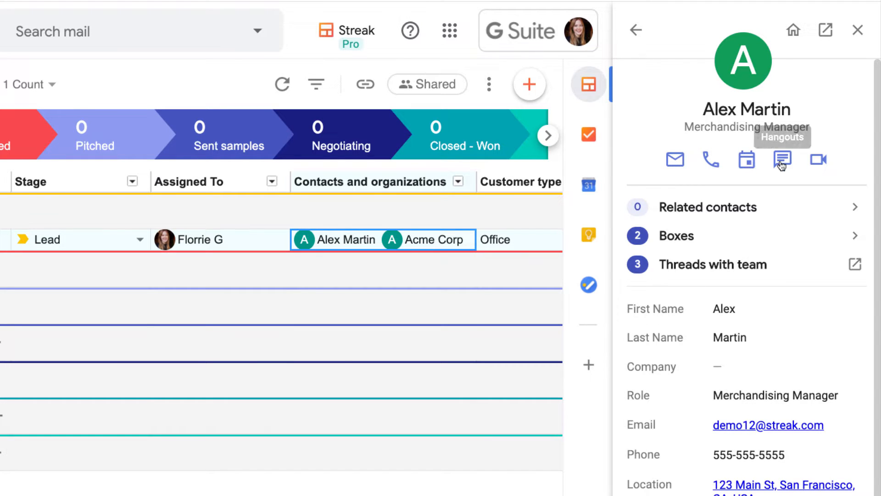
{"action": "mouse_move", "coordinate": [817, 162]}
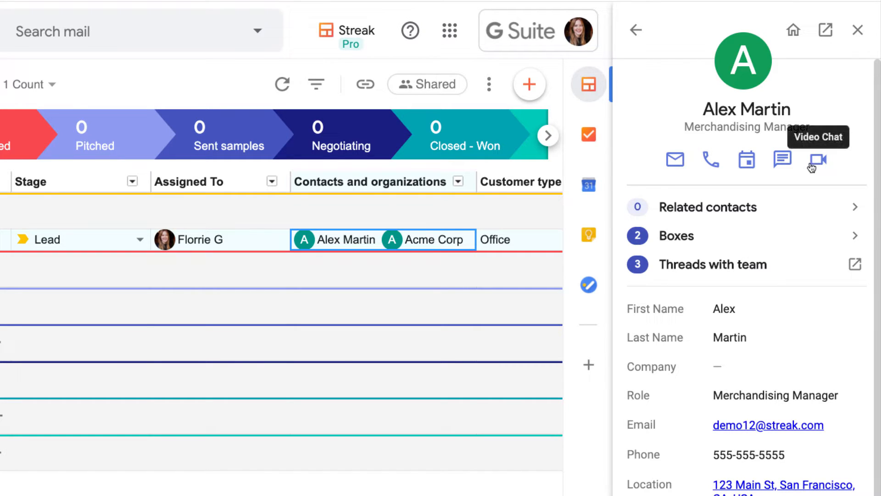
{"action": "left_click", "coordinate": [858, 29]}
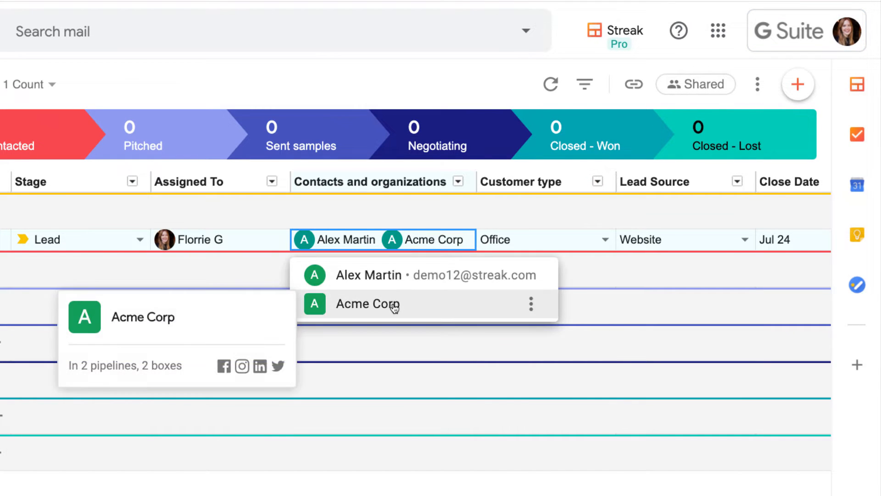
{"action": "left_click", "coordinate": [367, 303]}
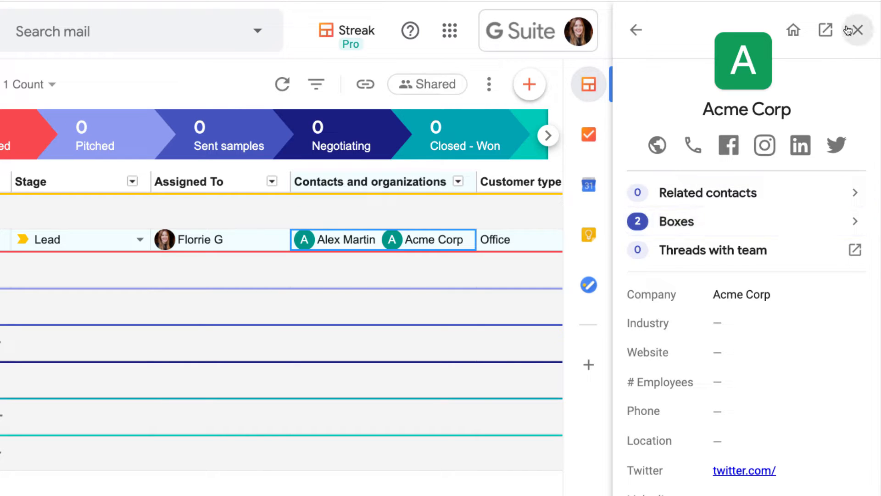
{"action": "left_click", "coordinate": [856, 30]}
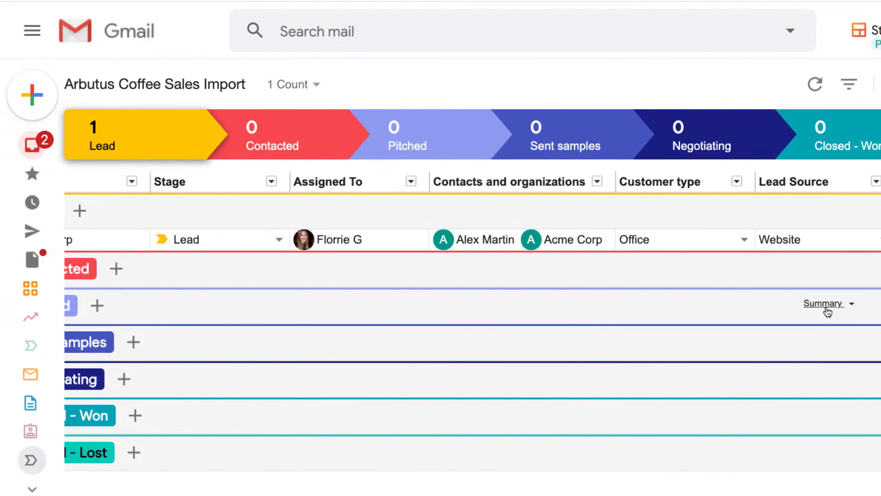
{"action": "scroll", "scroll_direction": "right", "scroll_amount": 3}
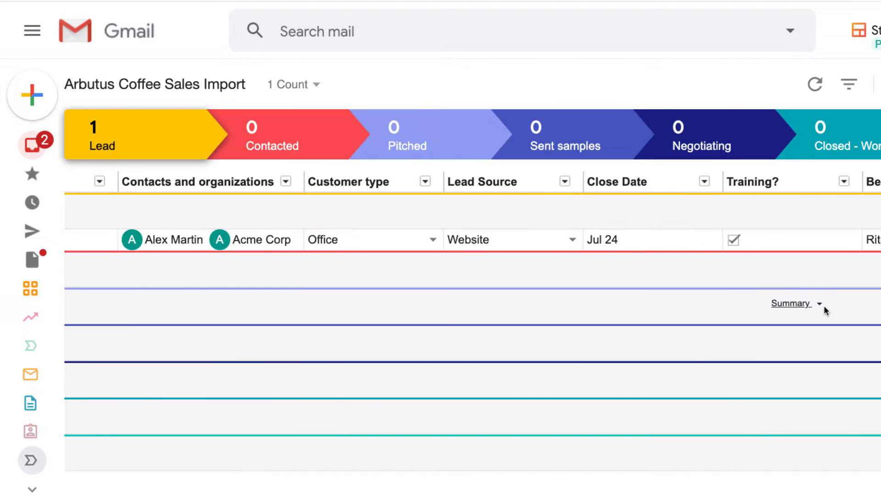
{"action": "scroll", "scroll_direction": "right", "scroll_amount": 3}
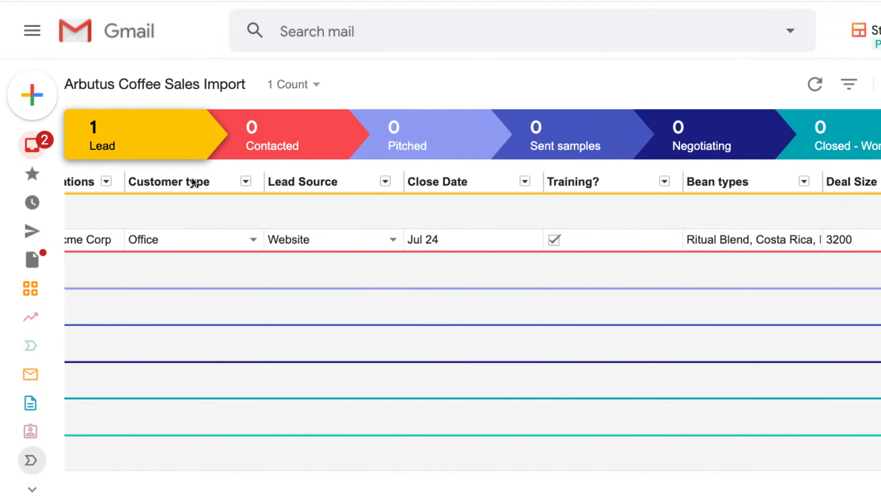
{"action": "left_click", "coordinate": [332, 180]}
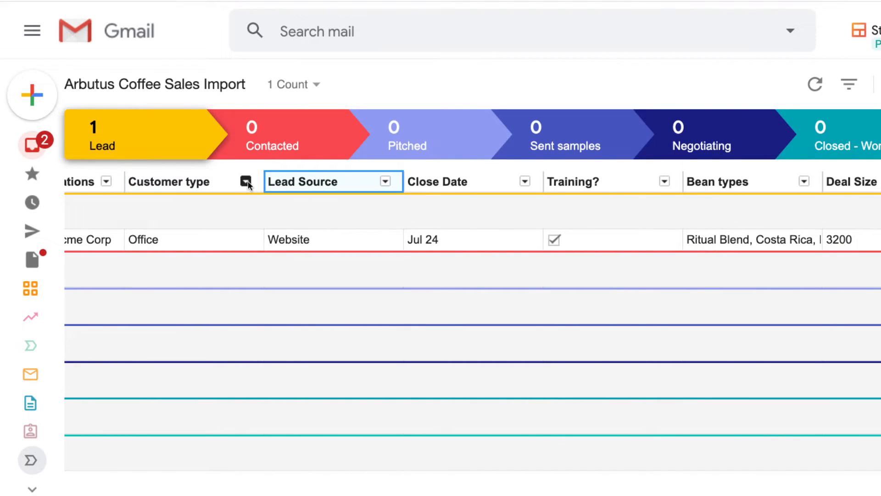
{"action": "left_click", "coordinate": [246, 181]}
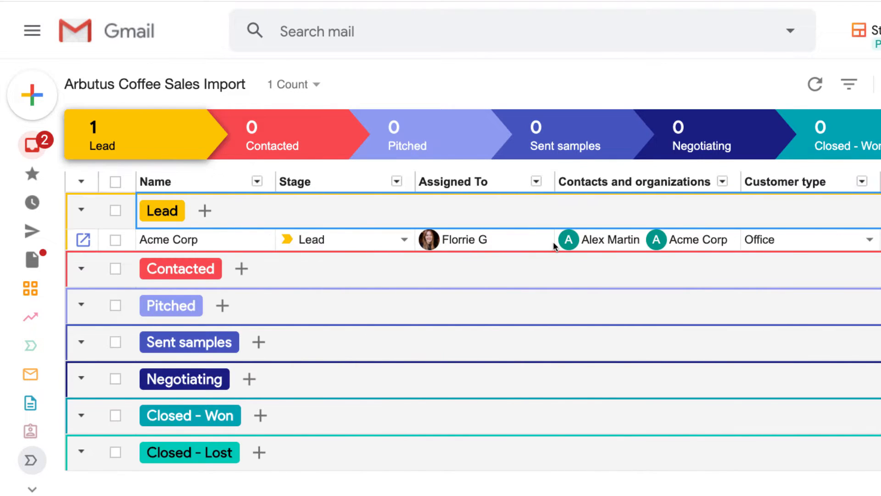
{"action": "mouse_move", "coordinate": [544, 240]}
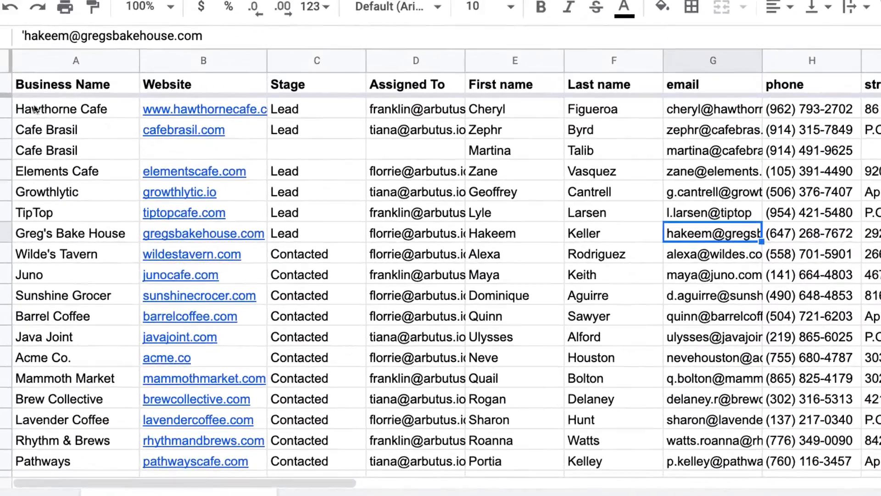
{"action": "left_click", "coordinate": [76, 109]}
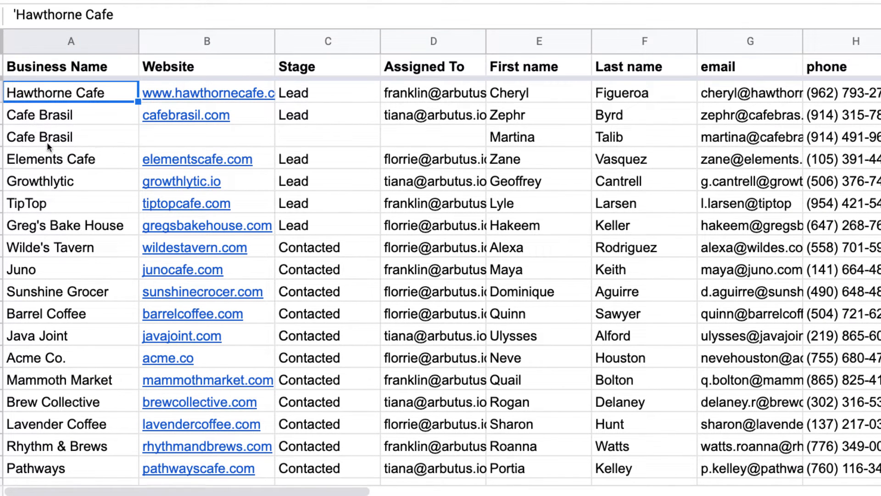
{"action": "mouse_move", "coordinate": [80, 275]}
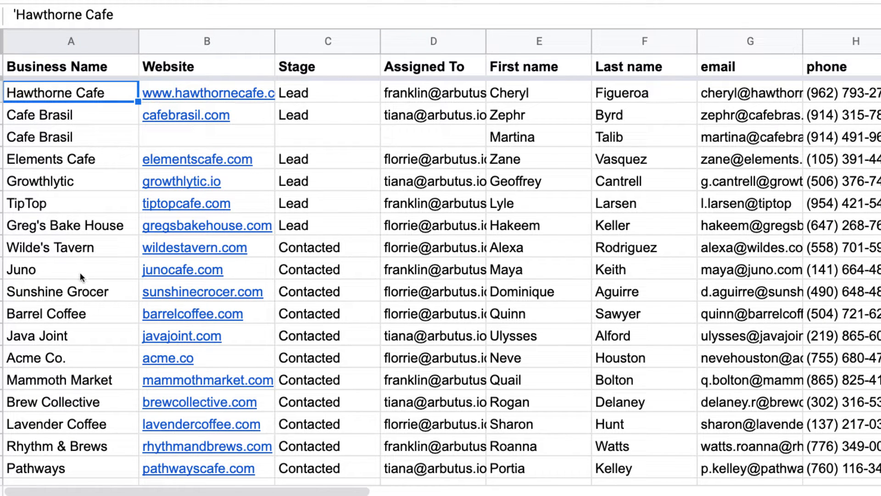
{"action": "scroll", "scroll_direction": "down", "scroll_amount": 3}
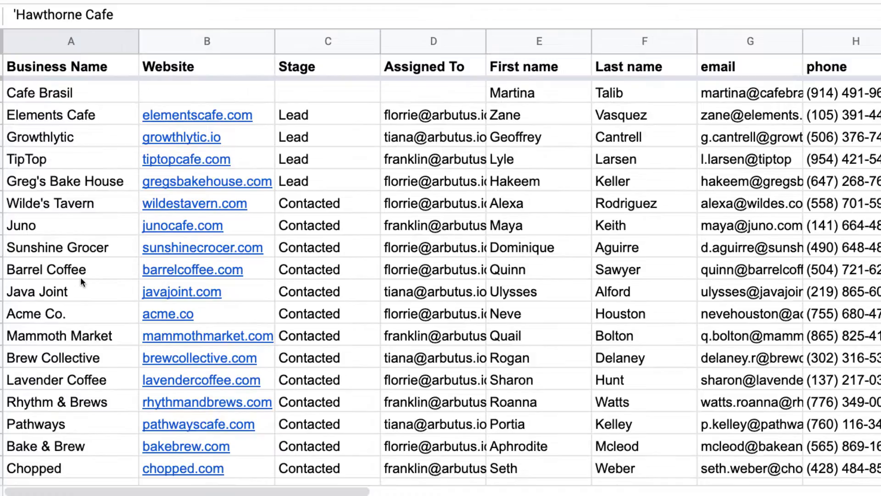
{"action": "scroll", "scroll_direction": "down", "scroll_amount": 3}
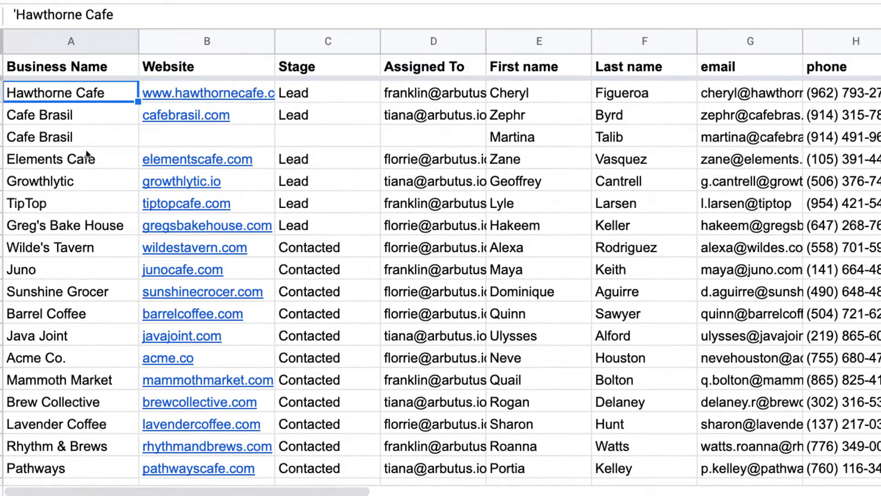
{"action": "mouse_move", "coordinate": [544, 84]}
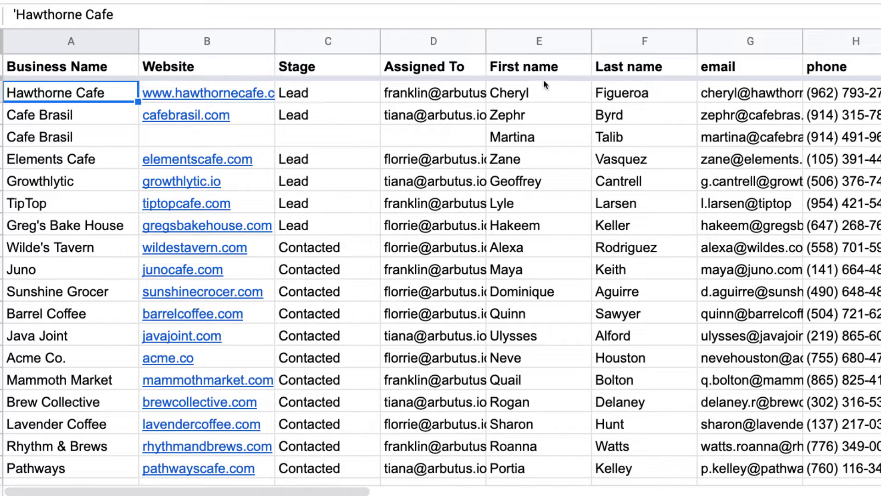
{"action": "left_click", "coordinate": [645, 66]}
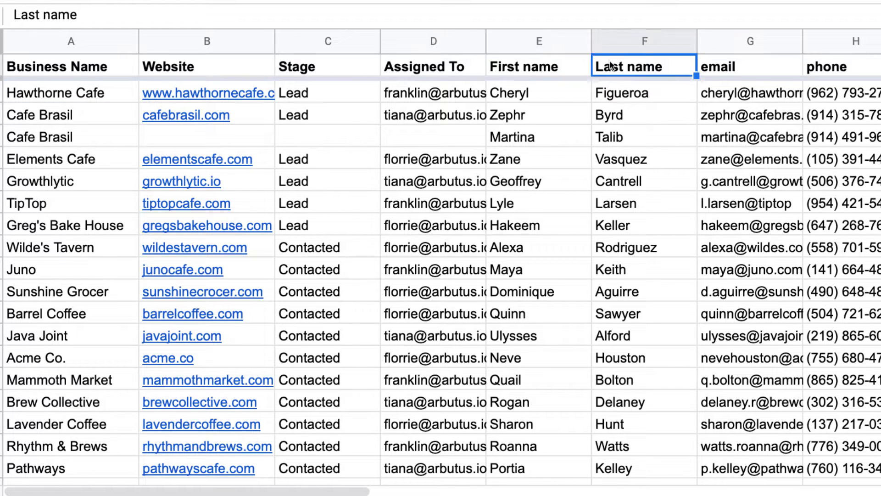
{"action": "left_click", "coordinate": [750, 66]}
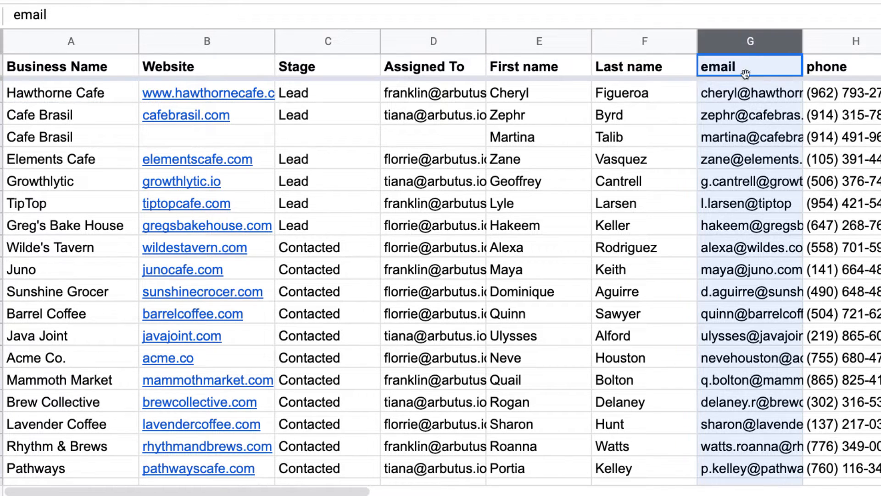
{"action": "mouse_move", "coordinate": [643, 143]}
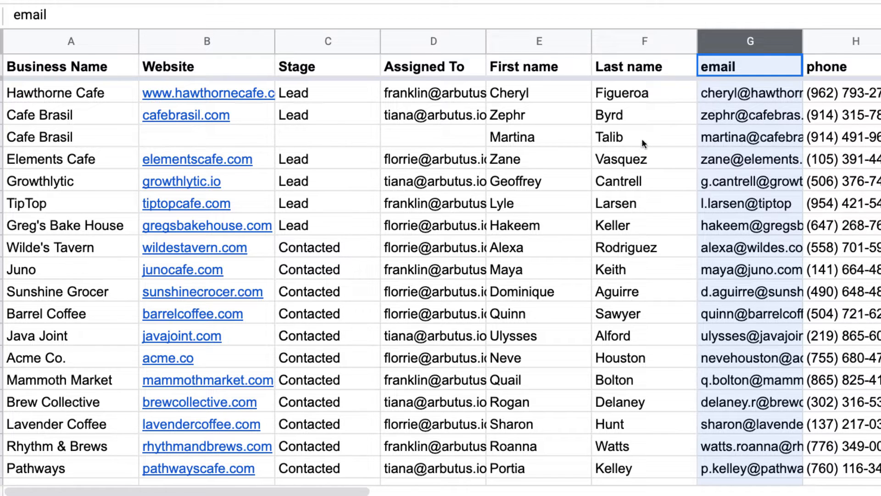
{"action": "mouse_move", "coordinate": [492, 118]}
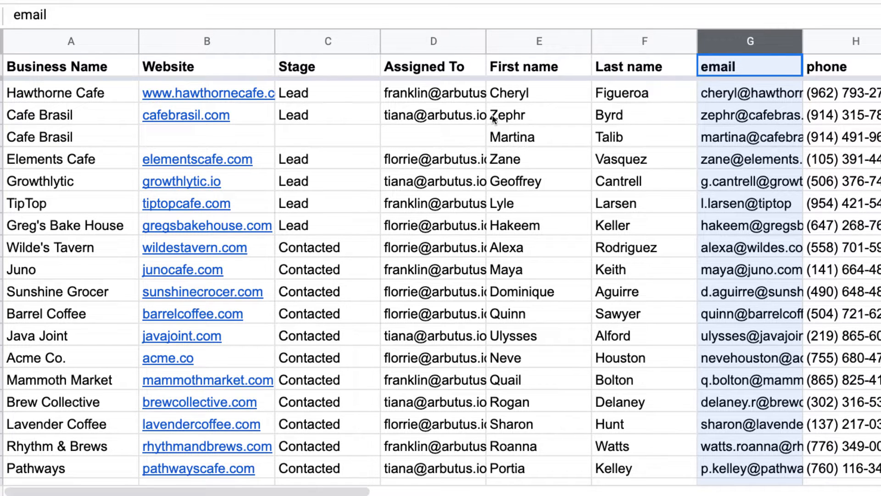
{"action": "left_click", "coordinate": [206, 42]}
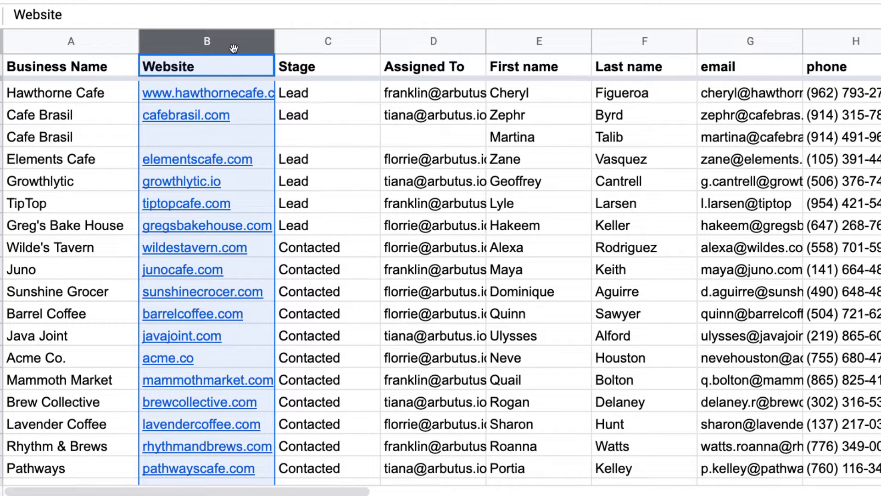
{"action": "mouse_move", "coordinate": [329, 132]}
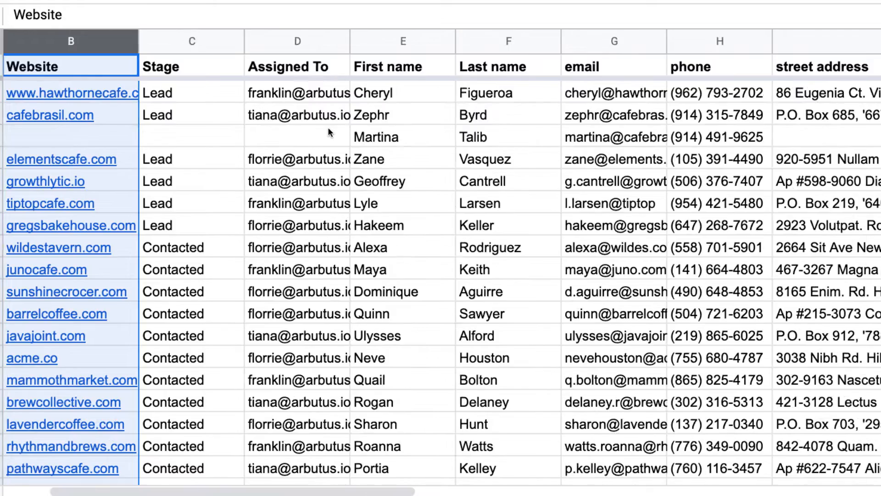
{"action": "scroll", "scroll_direction": "right", "scroll_amount": 3}
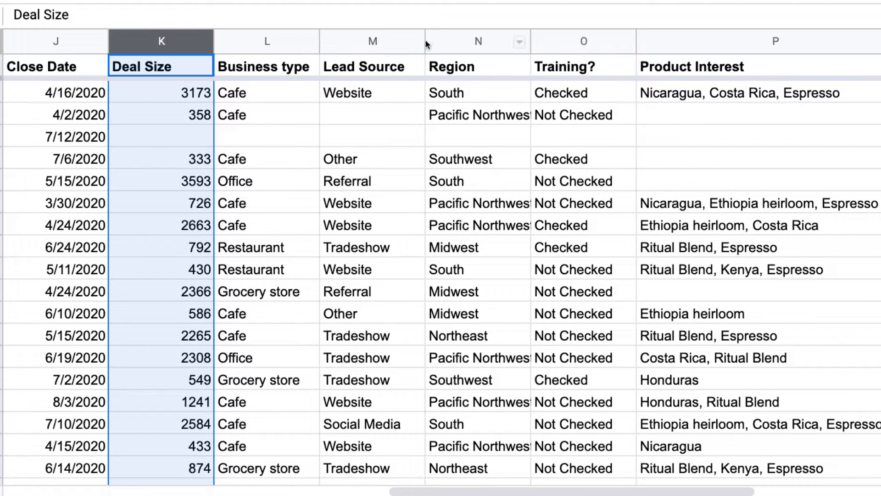
{"action": "left_click", "coordinate": [775, 41]}
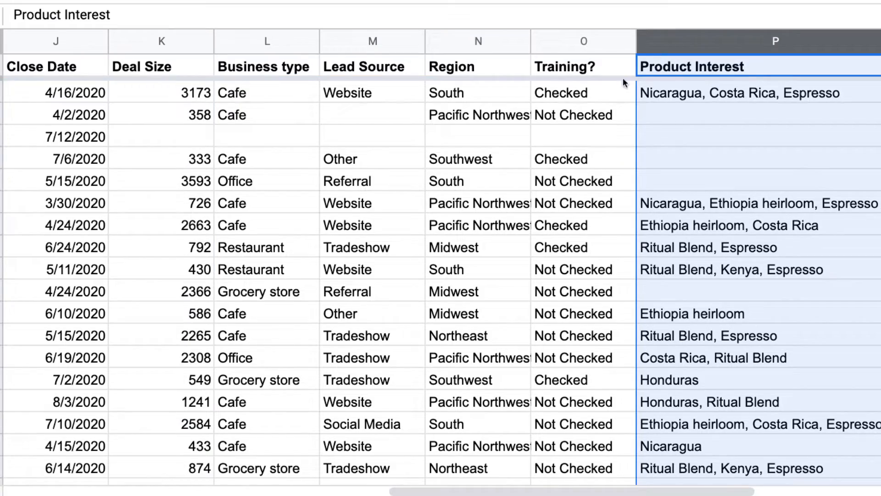
{"action": "mouse_move", "coordinate": [526, 144]}
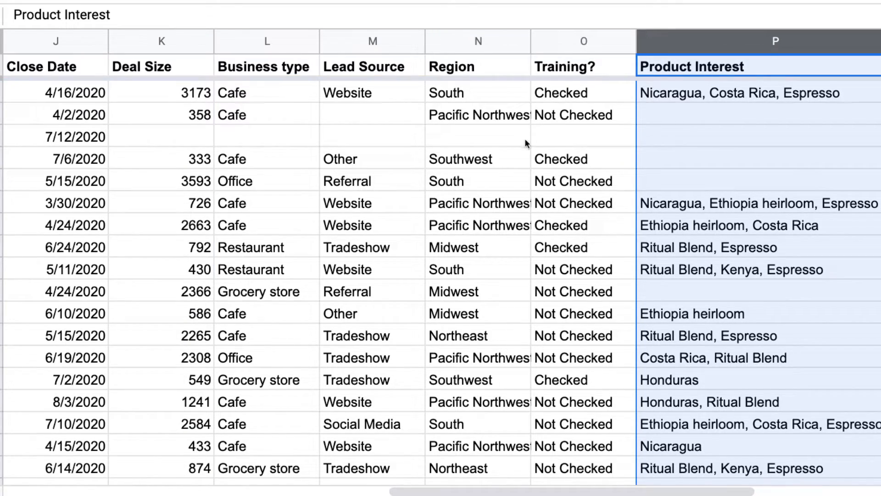
{"action": "scroll", "scroll_direction": "left", "scroll_amount": 3}
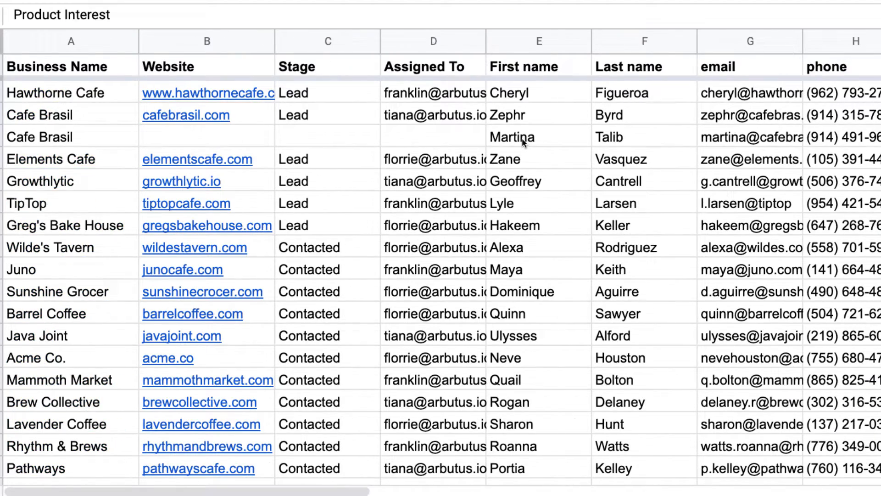
{"action": "left_click", "coordinate": [71, 42]}
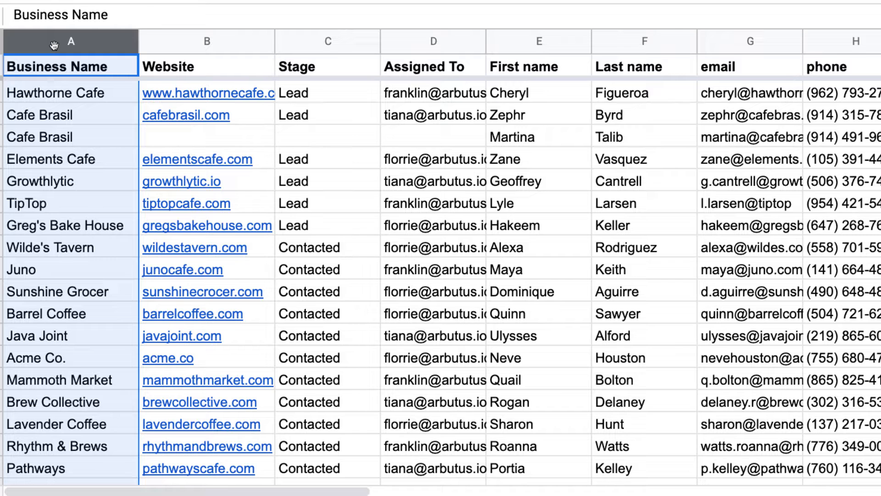
{"action": "mouse_move", "coordinate": [130, 48]}
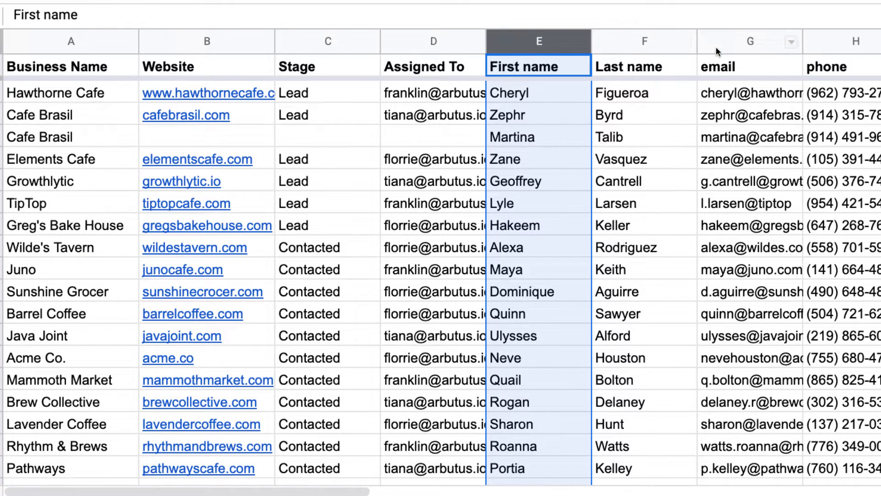
{"action": "left_click", "coordinate": [749, 42]}
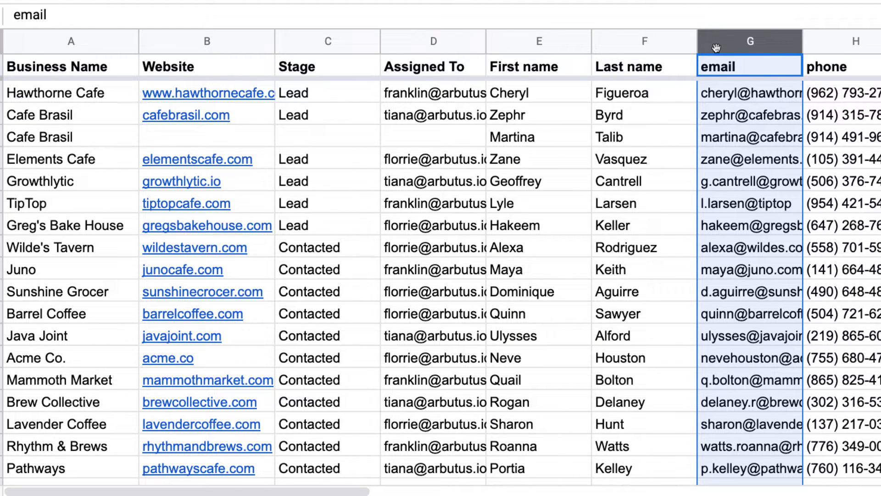
{"action": "left_click", "coordinate": [644, 66]}
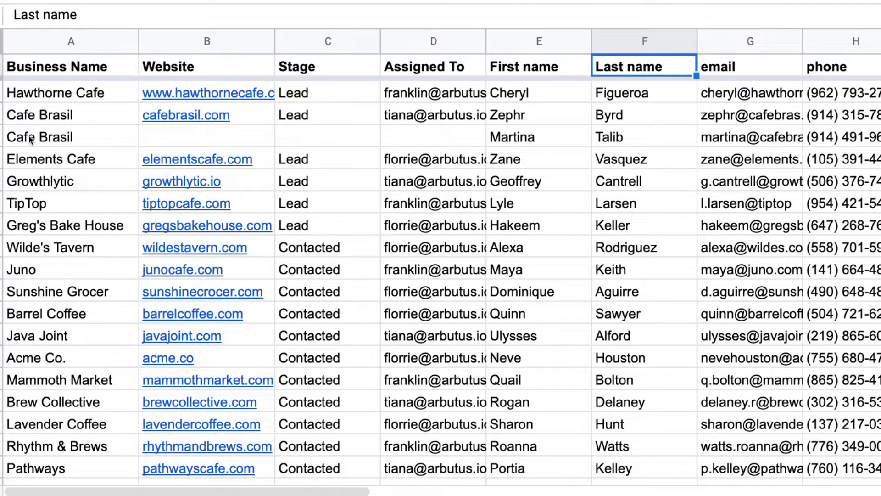
{"action": "left_click", "coordinate": [71, 137]}
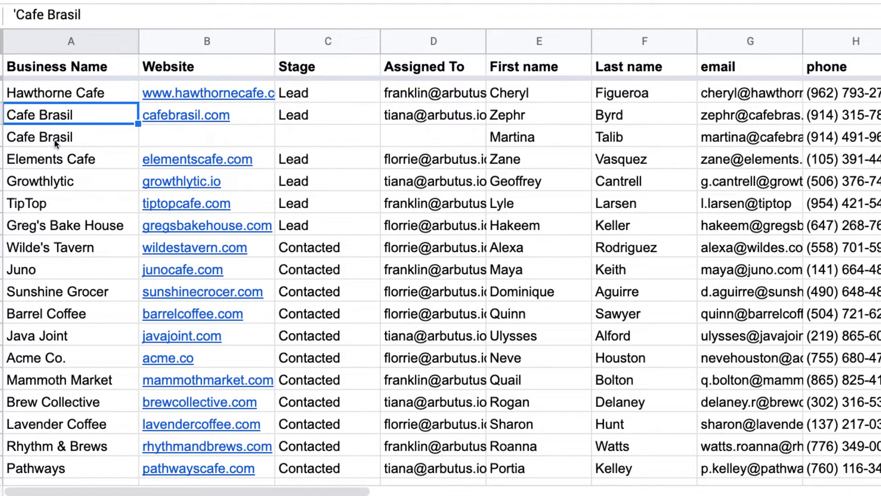
{"action": "left_click", "coordinate": [70, 137]}
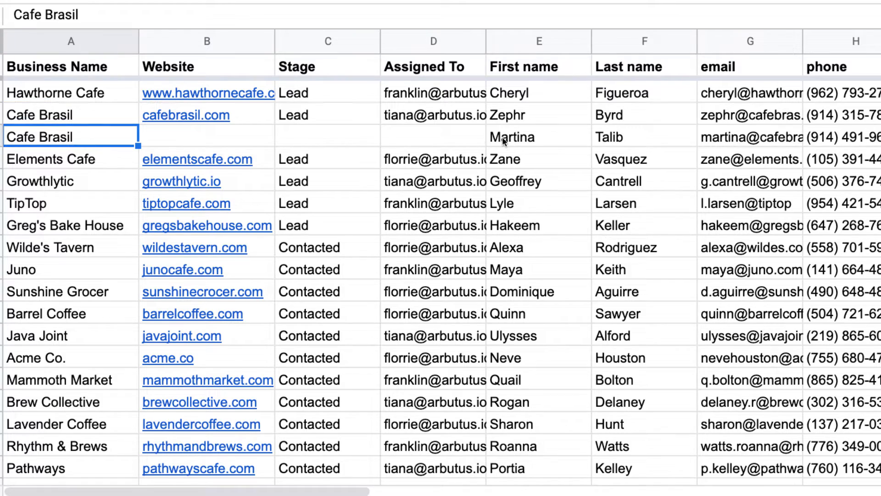
{"action": "left_click", "coordinate": [538, 137]}
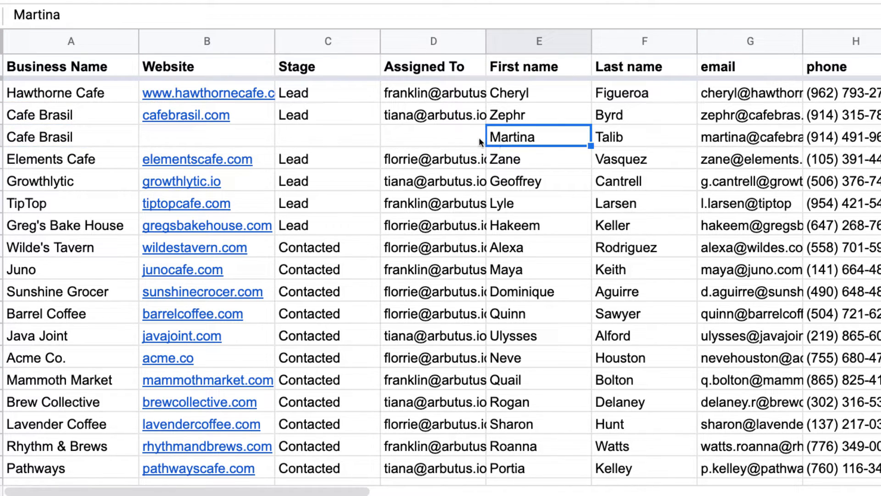
{"action": "scroll", "scroll_direction": "right", "scroll_amount": 3}
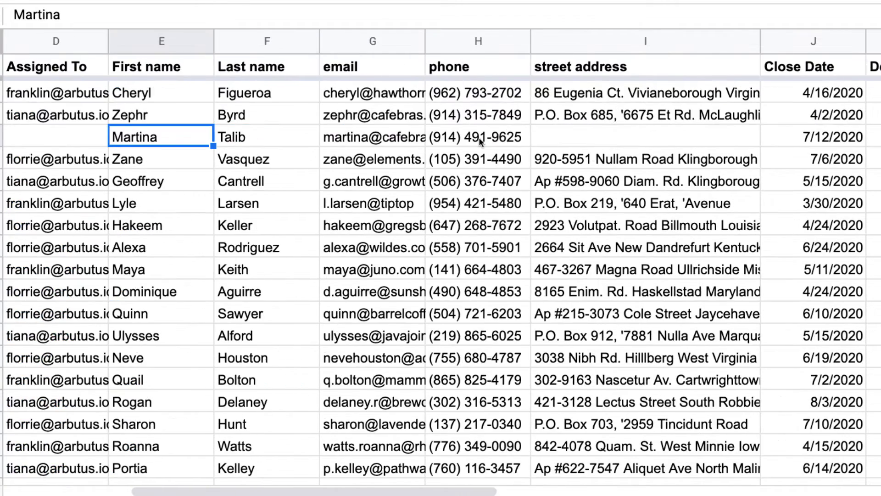
{"action": "scroll", "scroll_direction": "right", "scroll_amount": 3}
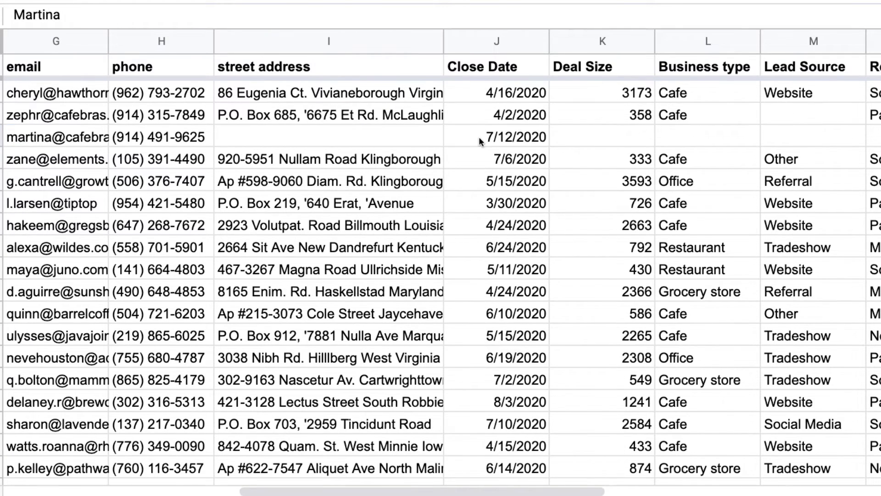
{"action": "left_click", "coordinate": [223, 91]}
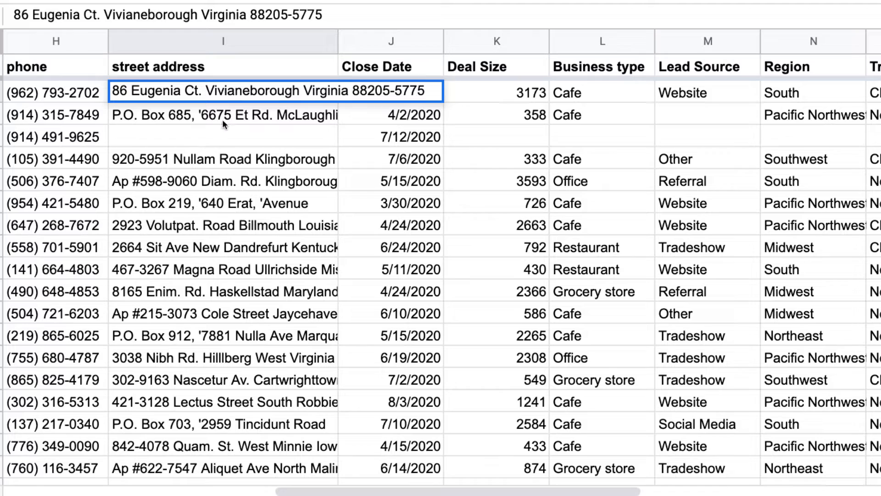
{"action": "left_click", "coordinate": [223, 136]}
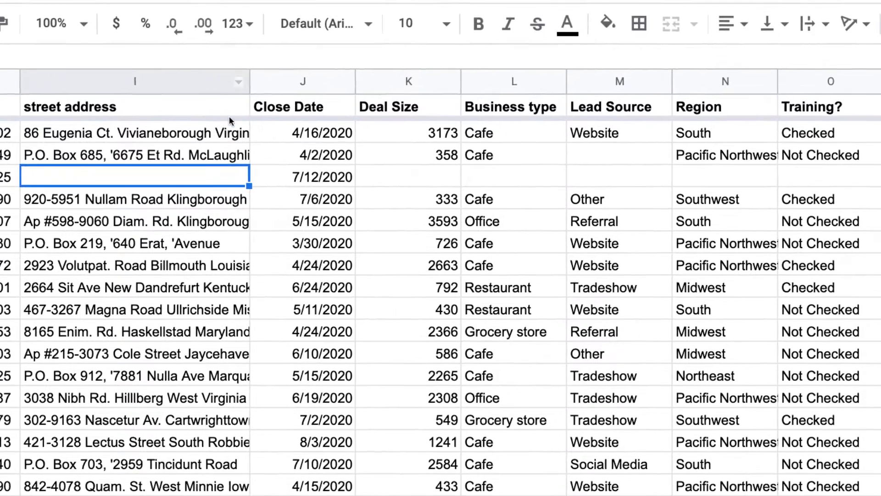
{"action": "left_click", "coordinate": [91, 10]}
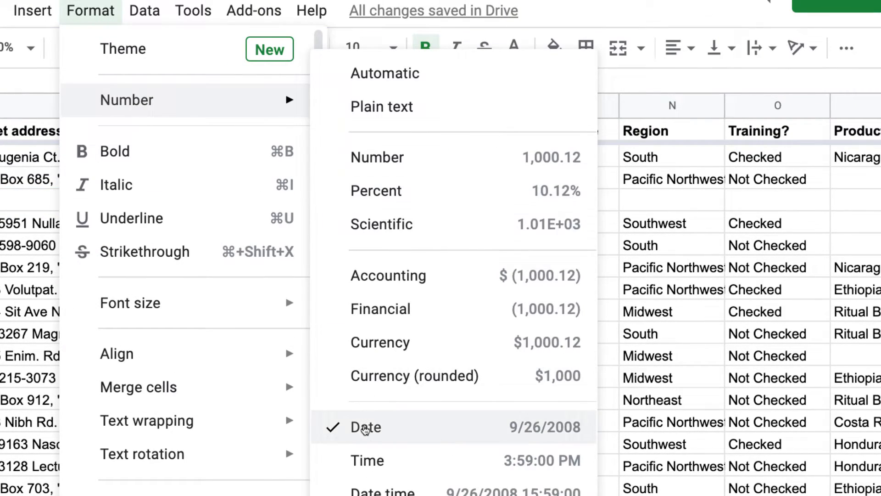
{"action": "left_click", "coordinate": [364, 427]}
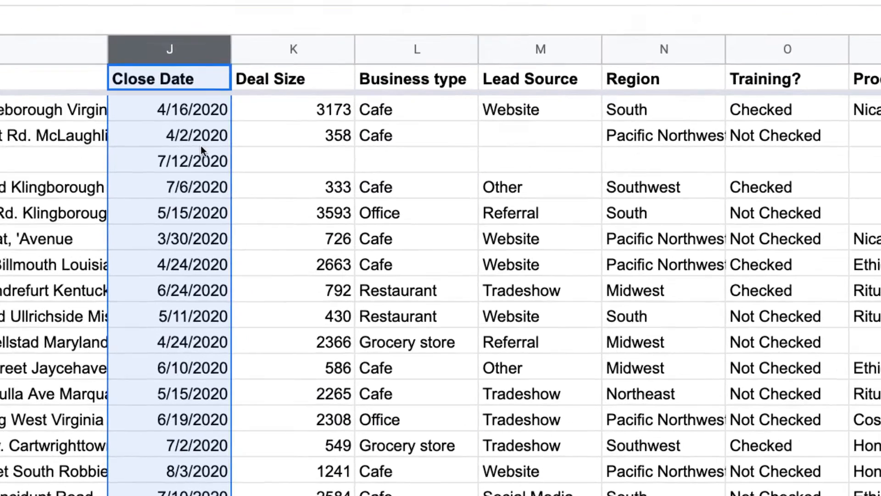
{"action": "scroll", "scroll_direction": "right", "scroll_amount": 3}
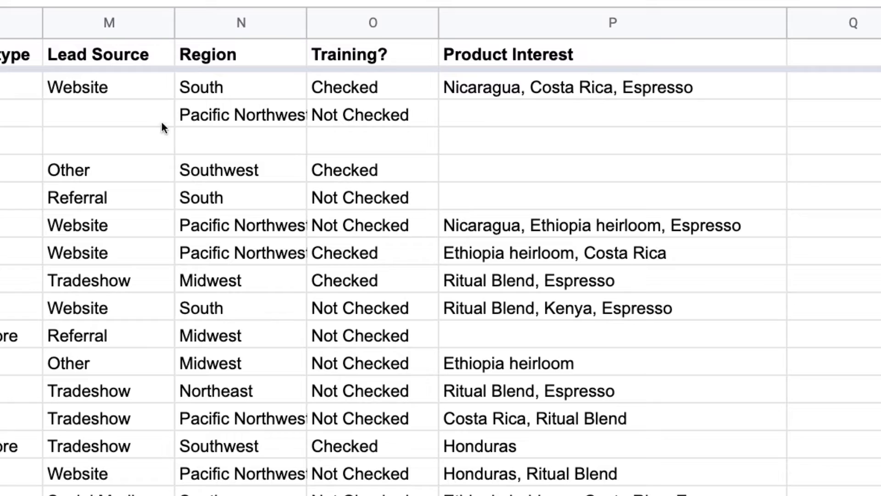
{"action": "left_click", "coordinate": [110, 22]}
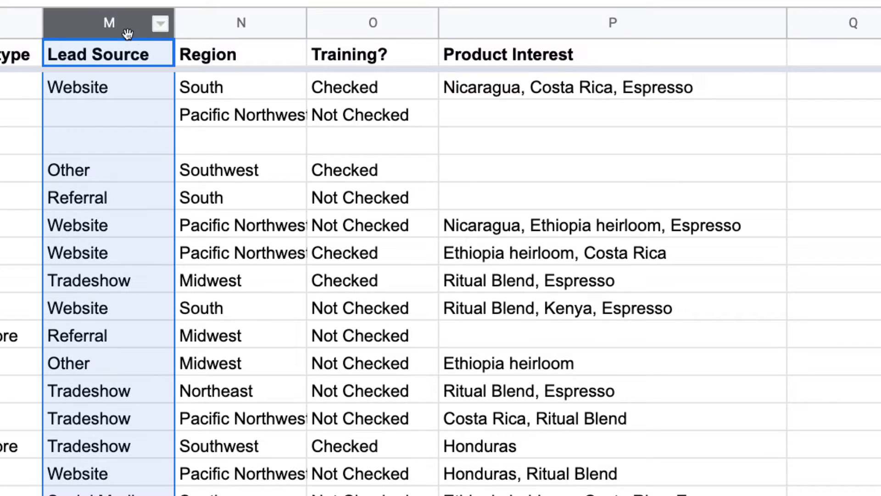
{"action": "left_click", "coordinate": [241, 22]}
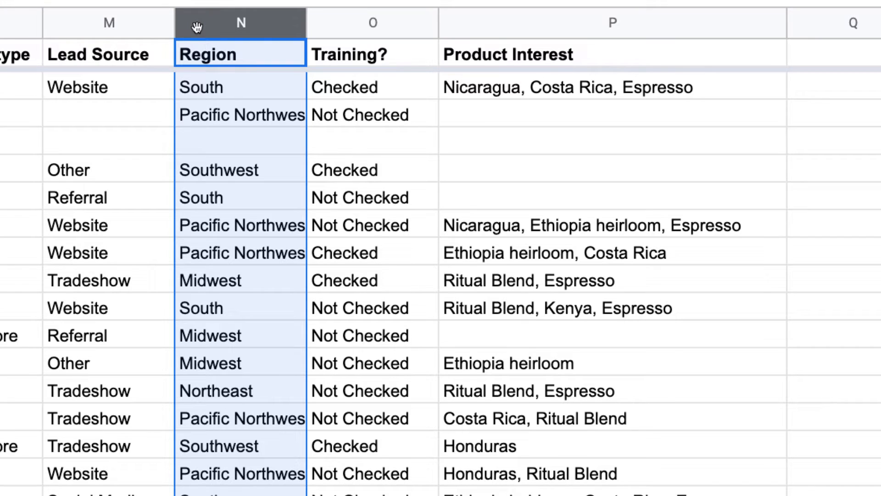
{"action": "scroll", "scroll_direction": "down", "scroll_amount": 3}
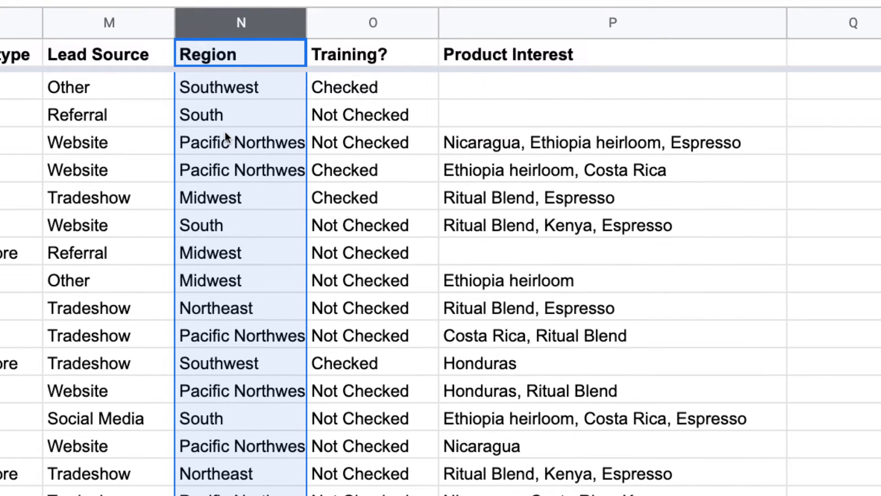
{"action": "mouse_move", "coordinate": [209, 408]}
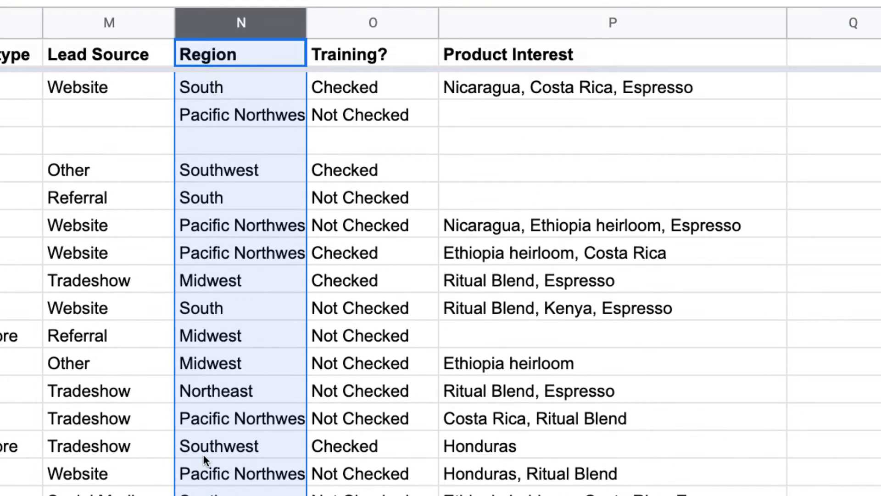
{"action": "mouse_move", "coordinate": [259, 185]}
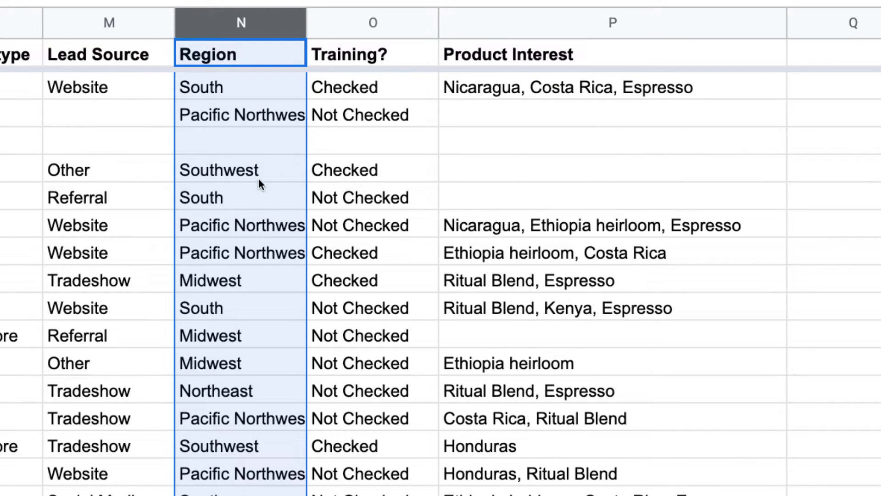
{"action": "left_click", "coordinate": [372, 23]}
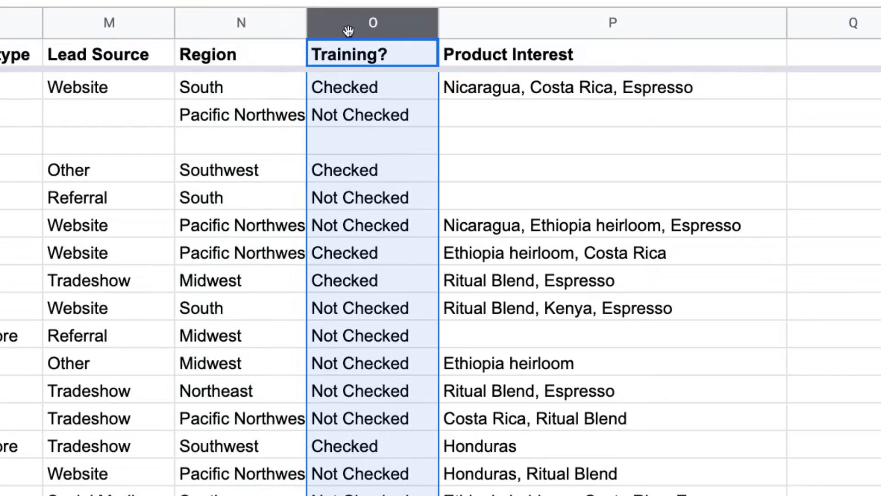
{"action": "left_click", "coordinate": [371, 115]}
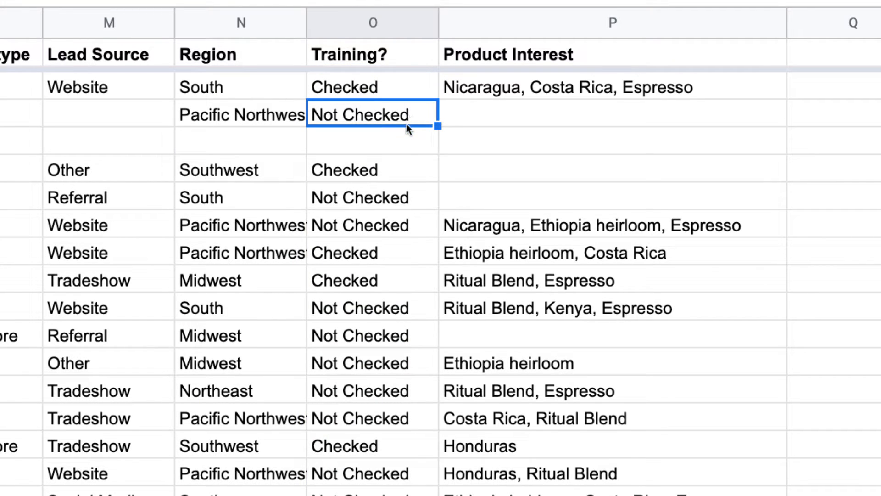
{"action": "mouse_move", "coordinate": [450, 118]}
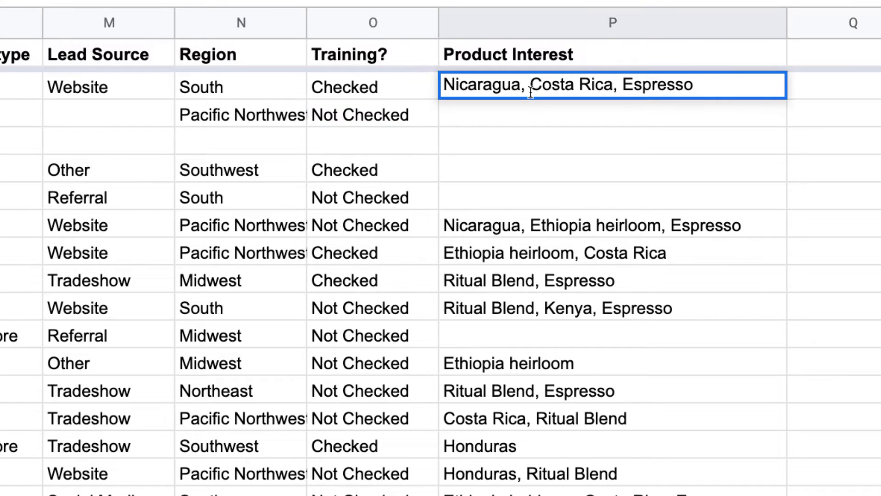
{"action": "mouse_move", "coordinate": [529, 147]}
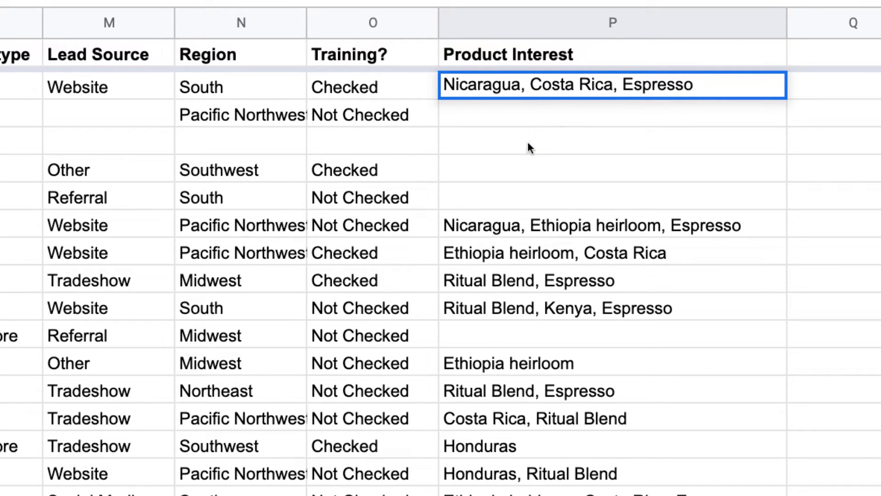
{"action": "mouse_move", "coordinate": [529, 237]}
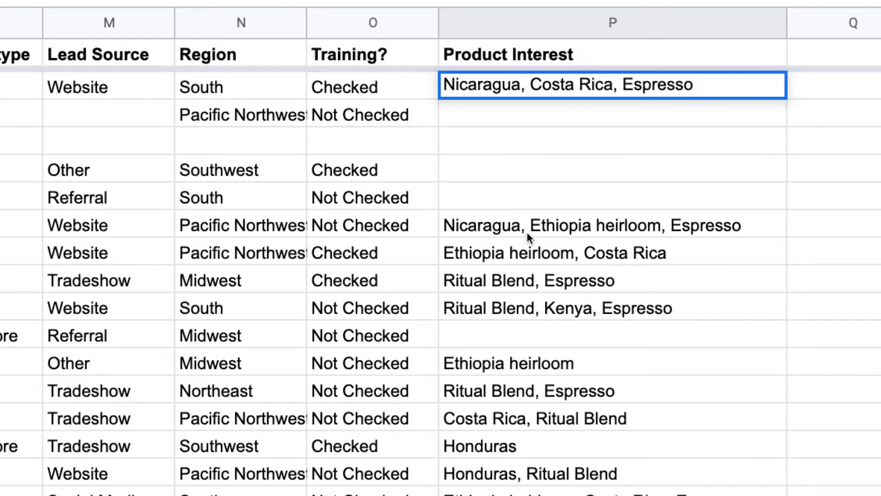
{"action": "left_click", "coordinate": [585, 226]}
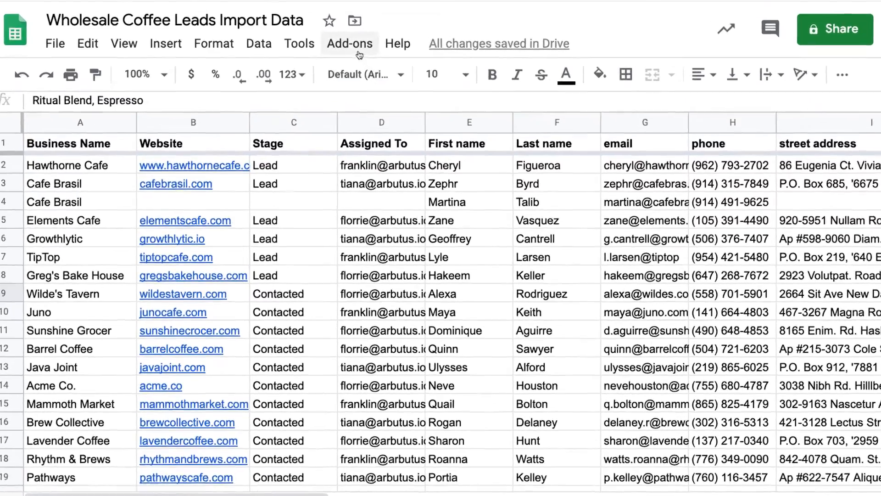
Step: Target the Arbutus Coffee Sales Import pipeline with Business Name as each box's name
{"action": "left_click", "coordinate": [349, 43]}
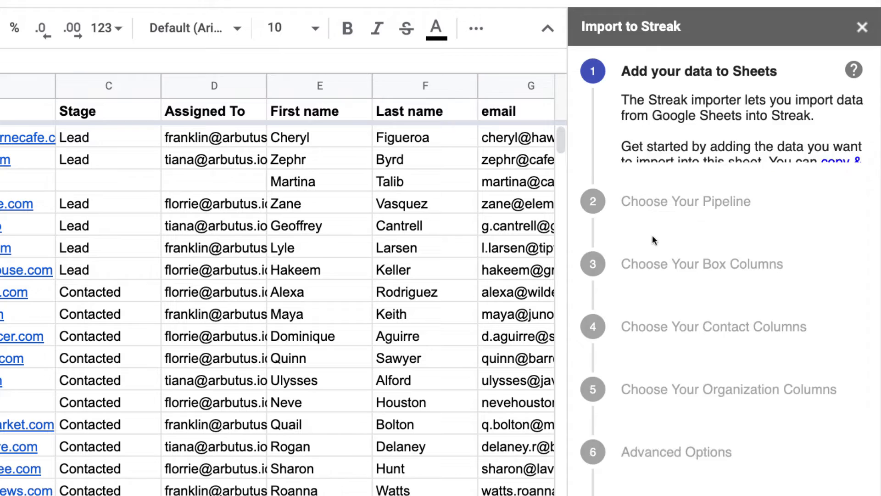
{"action": "left_click", "coordinate": [715, 218]}
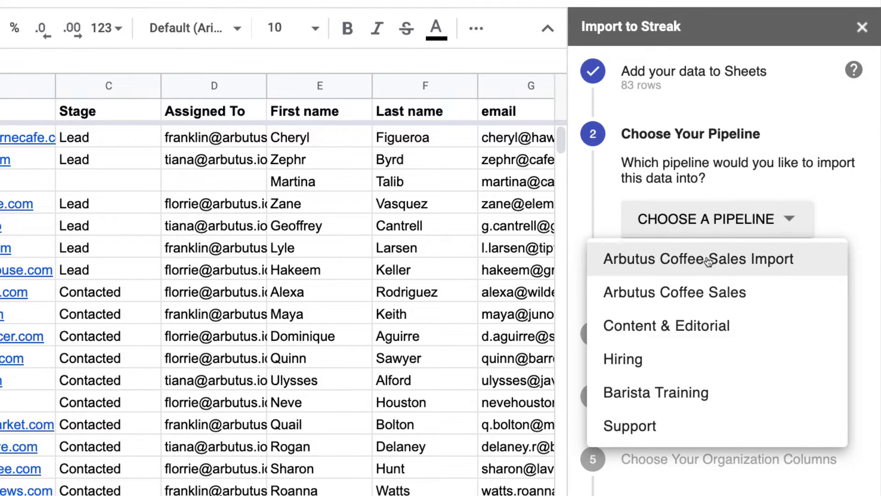
{"action": "left_click", "coordinate": [696, 259]}
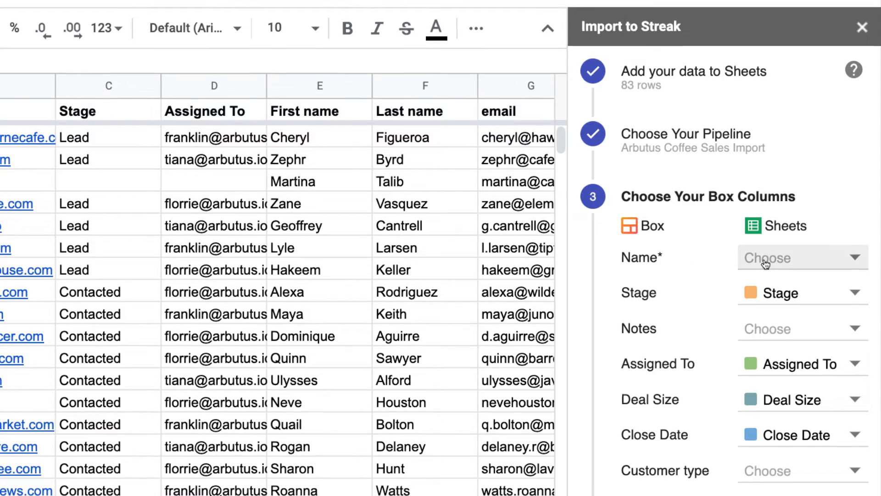
{"action": "left_click", "coordinate": [798, 257]}
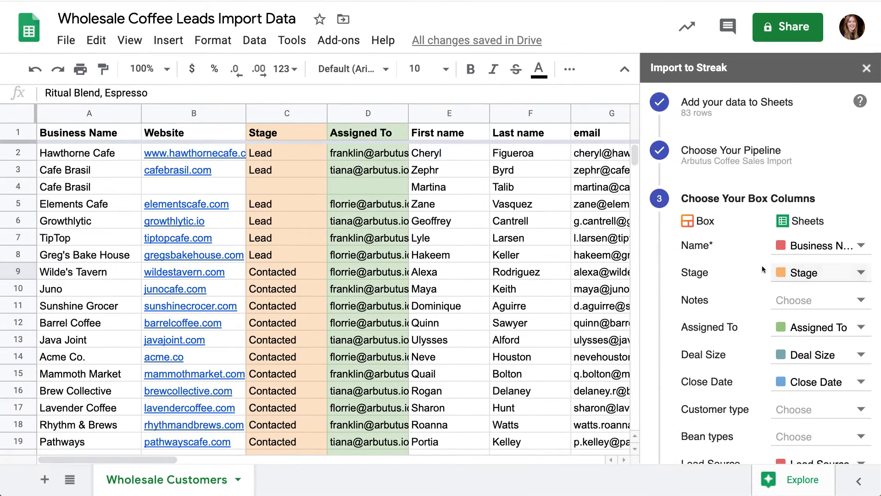
Step: Map Customer type to Business type and Bean types to the product column, then confirm the box mapping
{"action": "scroll", "scroll_direction": "down", "scroll_amount": 3}
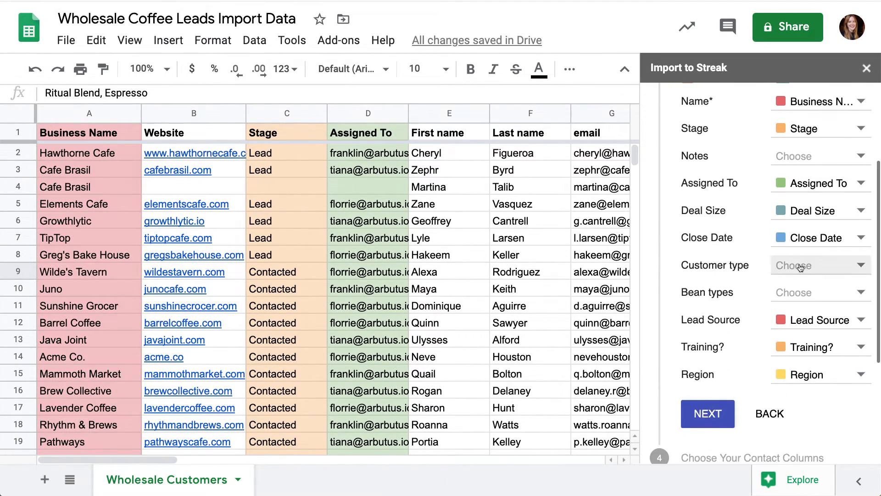
{"action": "left_click", "coordinate": [818, 264]}
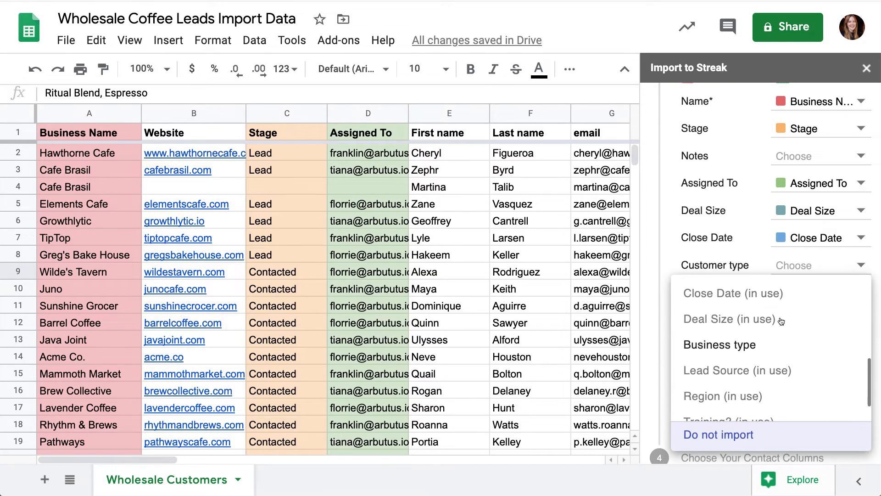
{"action": "left_click", "coordinate": [719, 344]}
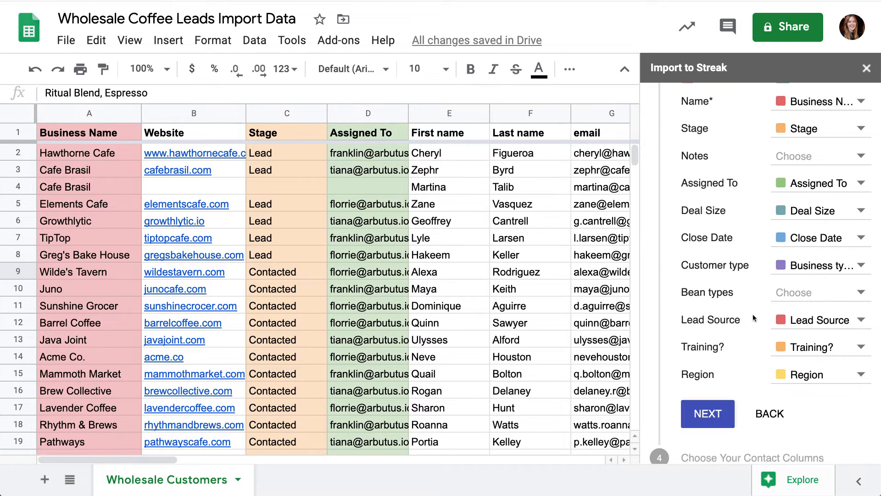
{"action": "left_click", "coordinate": [818, 292]}
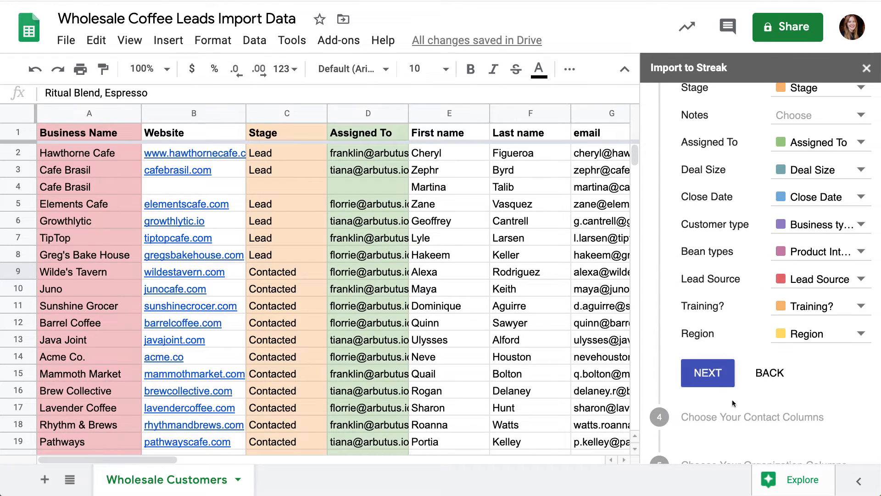
{"action": "left_click", "coordinate": [708, 373]}
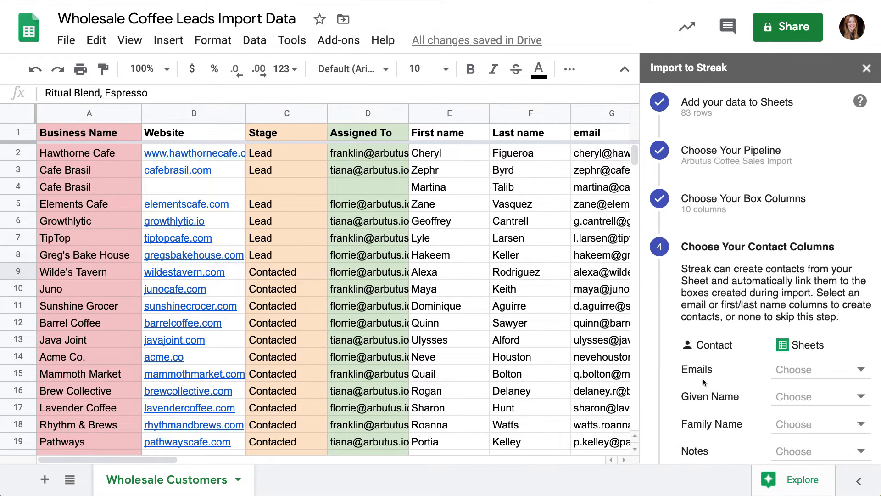
Step: Map contact Emails to email, Given Name to First name and Family Name to Last name
{"action": "scroll", "scroll_direction": "down", "scroll_amount": 3}
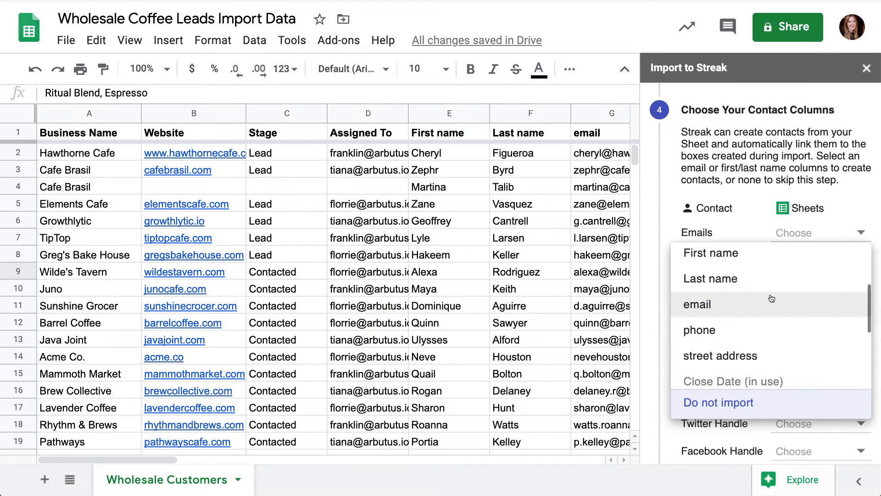
{"action": "left_click", "coordinate": [695, 304]}
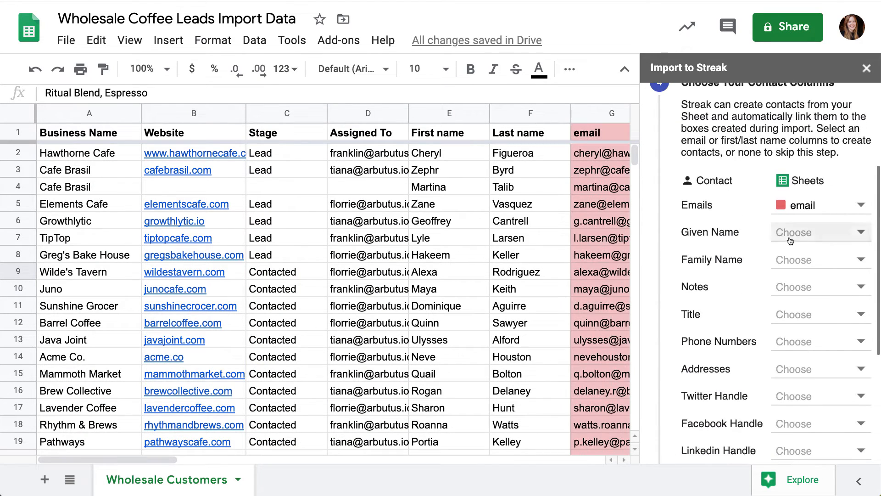
{"action": "left_click", "coordinate": [818, 231]}
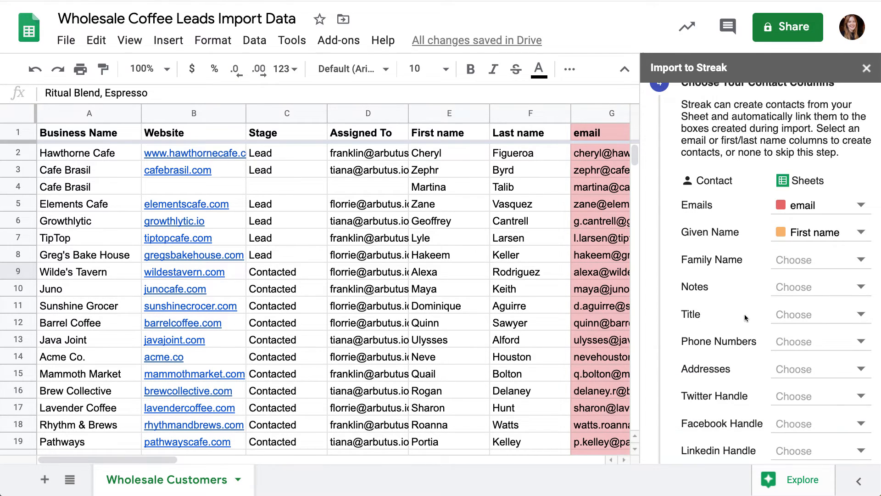
{"action": "left_click", "coordinate": [818, 259]}
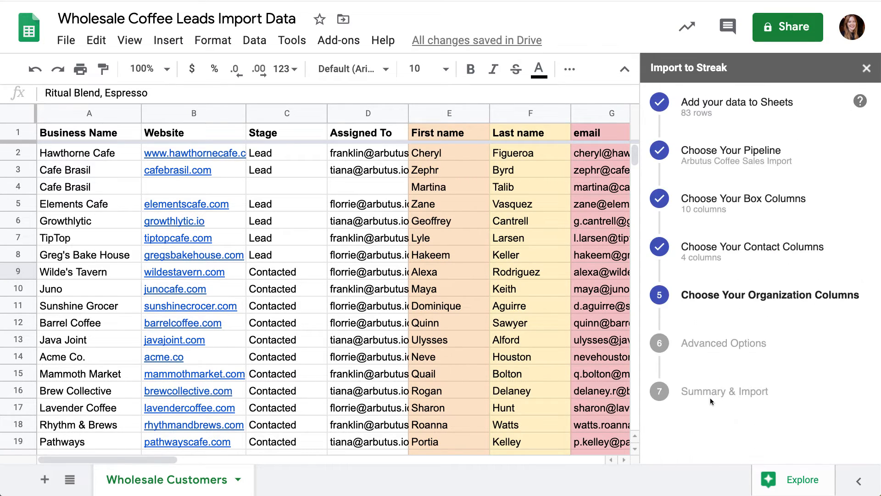
Step: Map organization Domains to Website and Addresses to street address, and confirm the mapping
{"action": "left_click", "coordinate": [770, 294]}
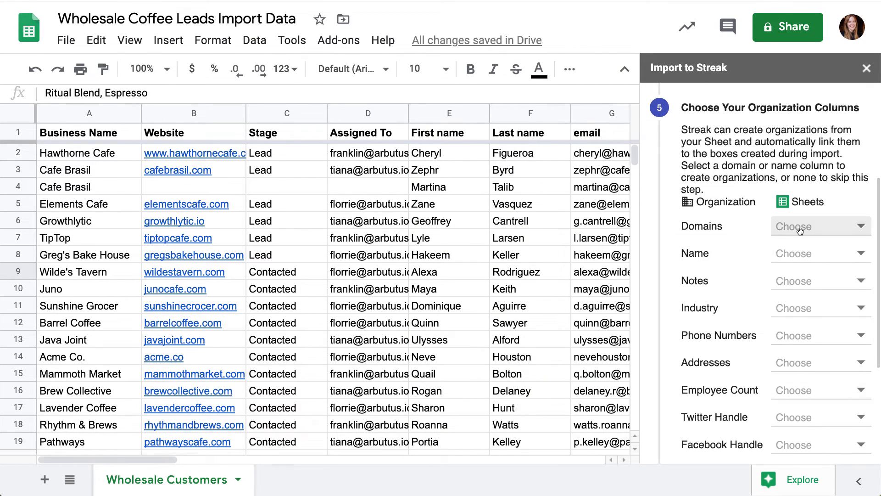
{"action": "left_click", "coordinate": [819, 226]}
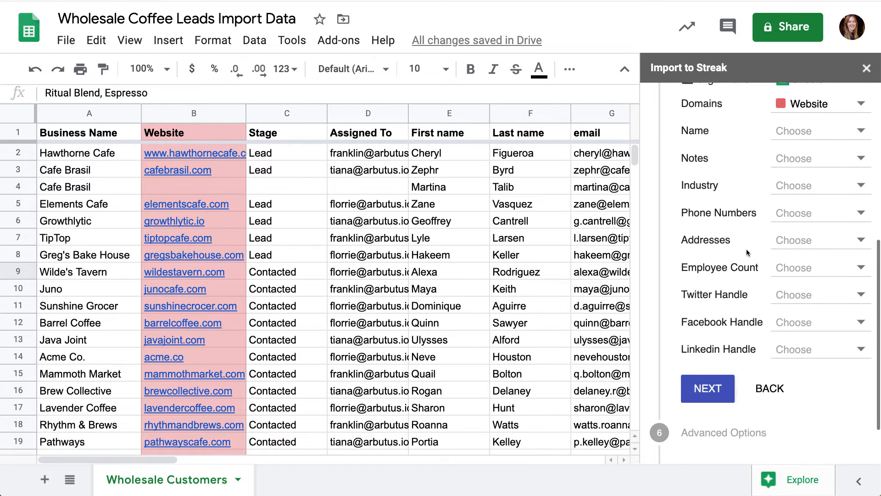
{"action": "left_click", "coordinate": [819, 240]}
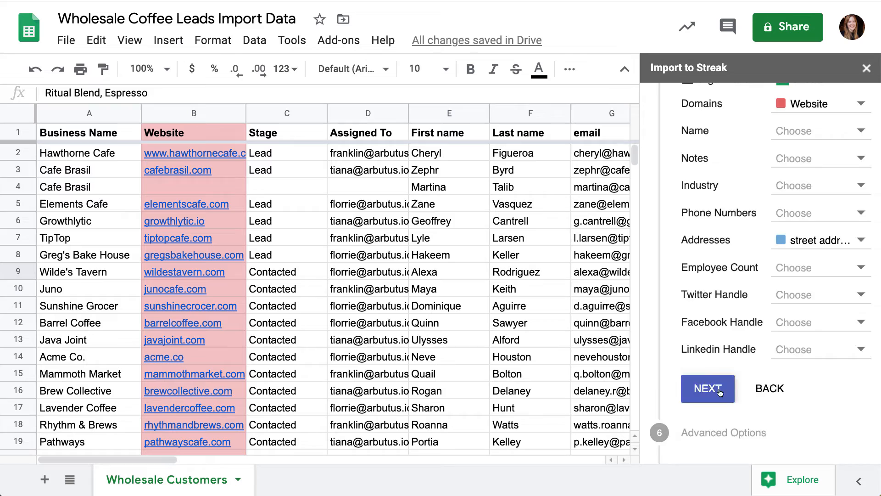
{"action": "left_click", "coordinate": [707, 388]}
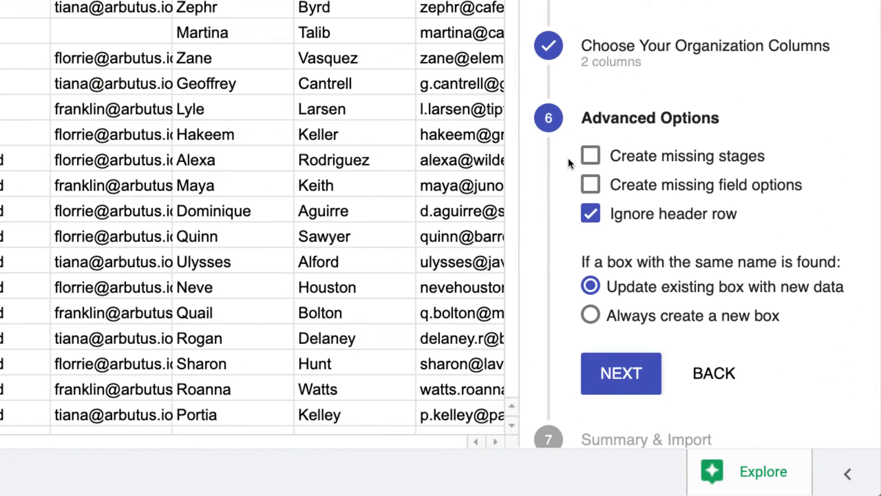
{"action": "mouse_move", "coordinate": [589, 156]}
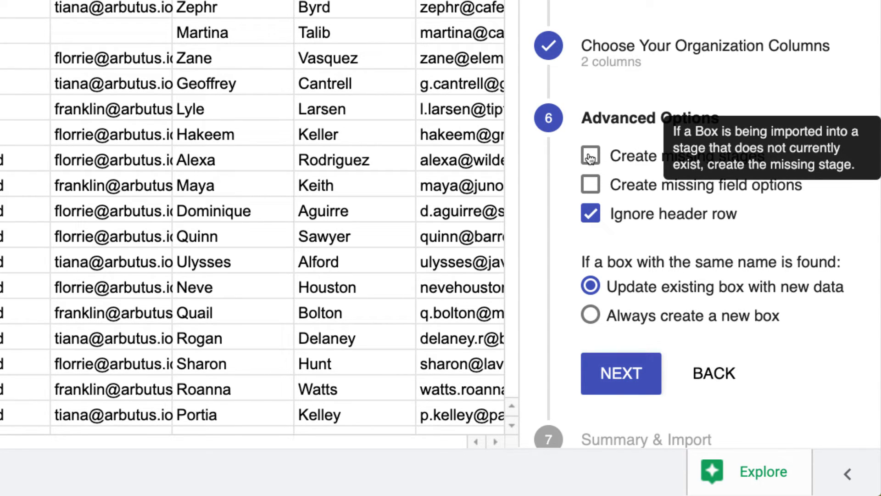
{"action": "mouse_move", "coordinate": [556, 181]}
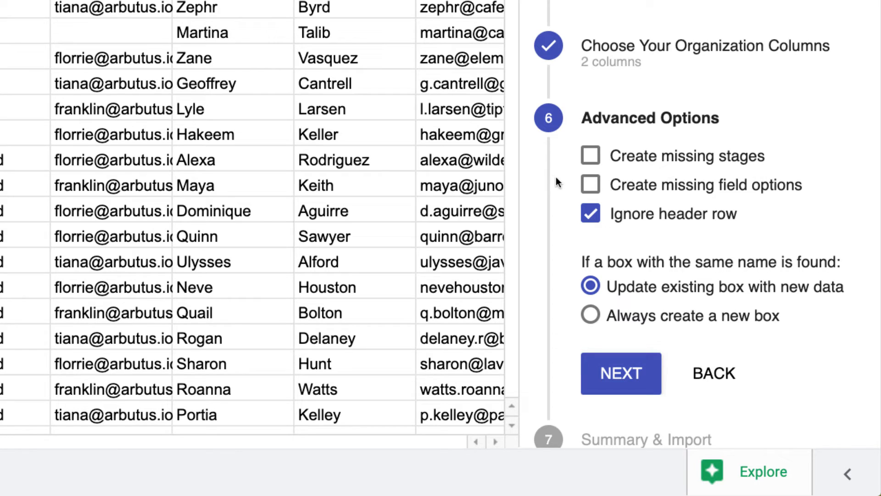
Step: Enable Create missing field options in Advanced Options, keeping Ignore header row checked
{"action": "scroll", "scroll_direction": "up", "scroll_amount": 3}
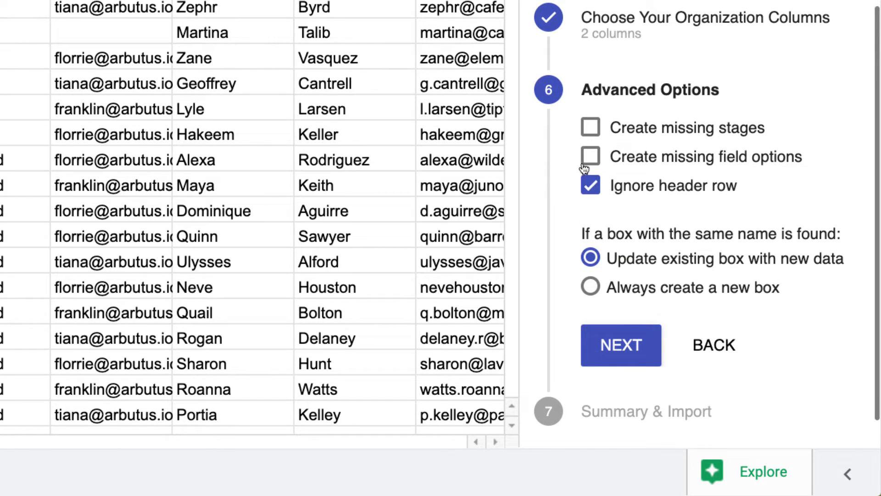
{"action": "left_click", "coordinate": [590, 156]}
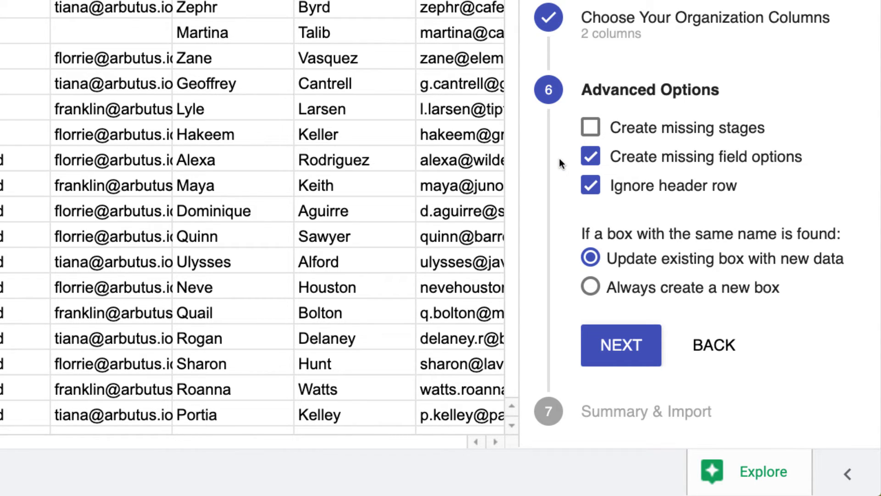
{"action": "scroll", "scroll_direction": "down", "scroll_amount": 3}
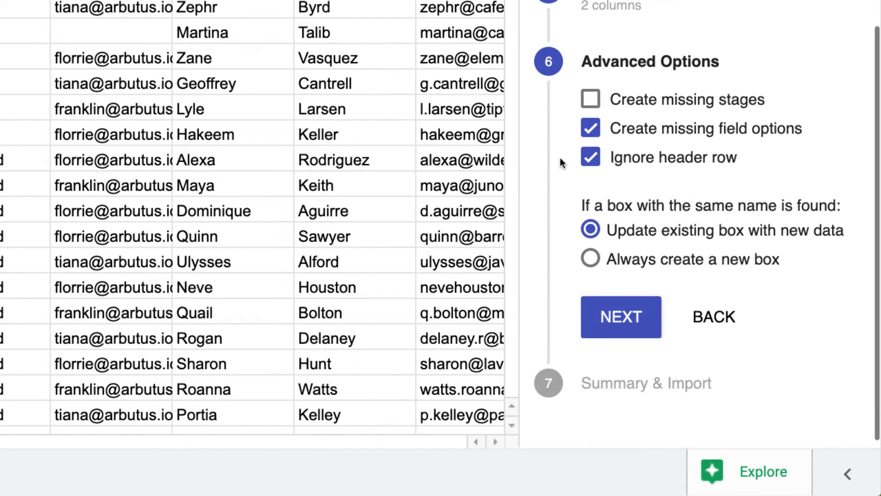
{"action": "mouse_move", "coordinate": [590, 157]}
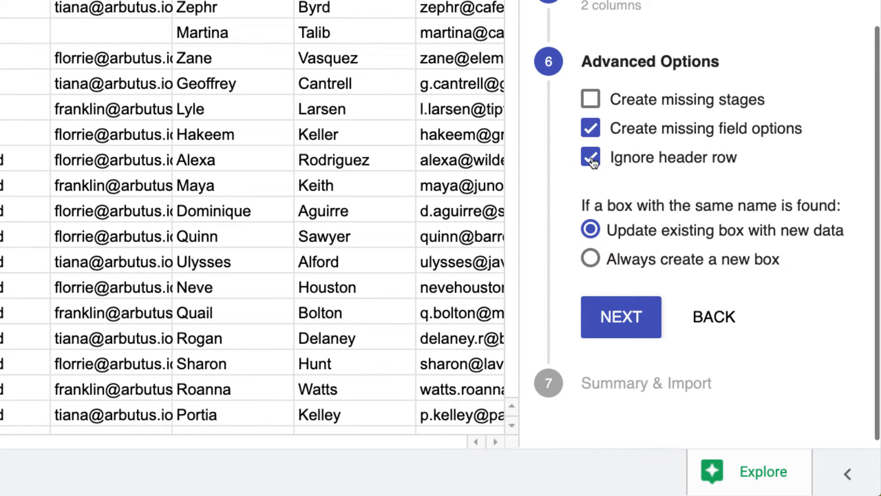
{"action": "mouse_move", "coordinate": [590, 157]}
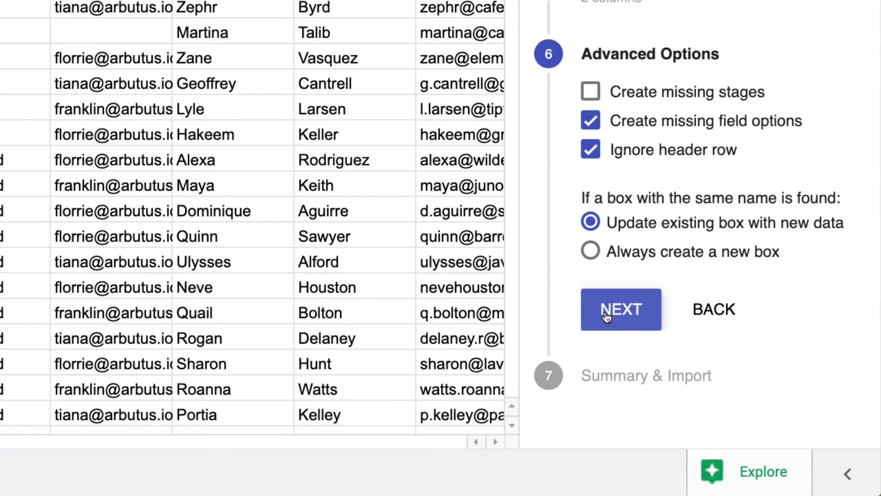
Step: Run the error check on the sheet data and start importing 81 boxes, 82 contacts and 81 organizations
{"action": "left_click", "coordinate": [621, 310]}
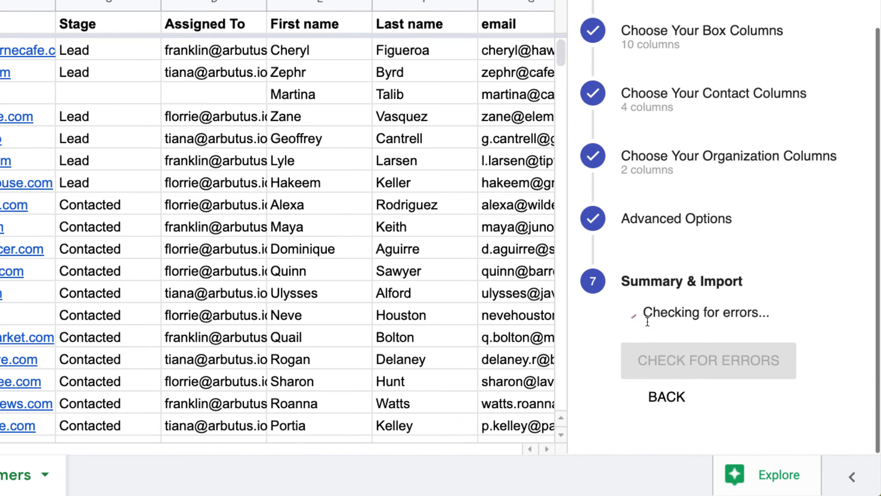
{"action": "left_click", "coordinate": [708, 359]}
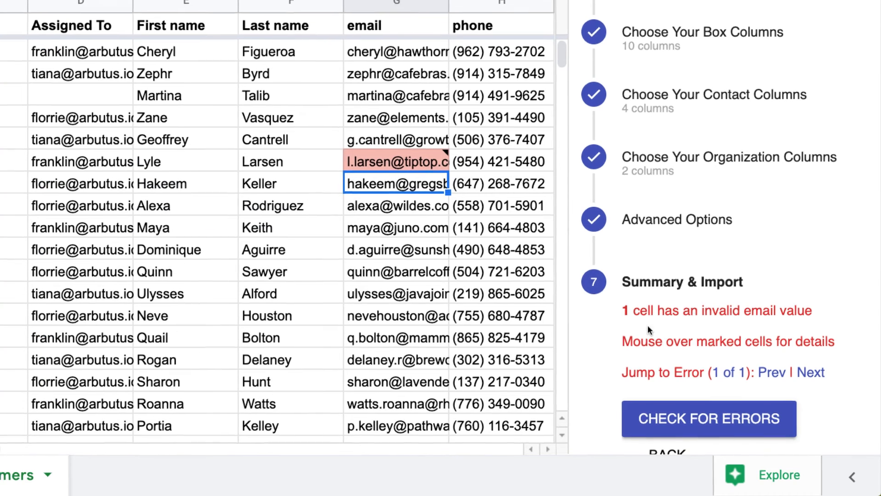
{"action": "left_click", "coordinate": [708, 418]}
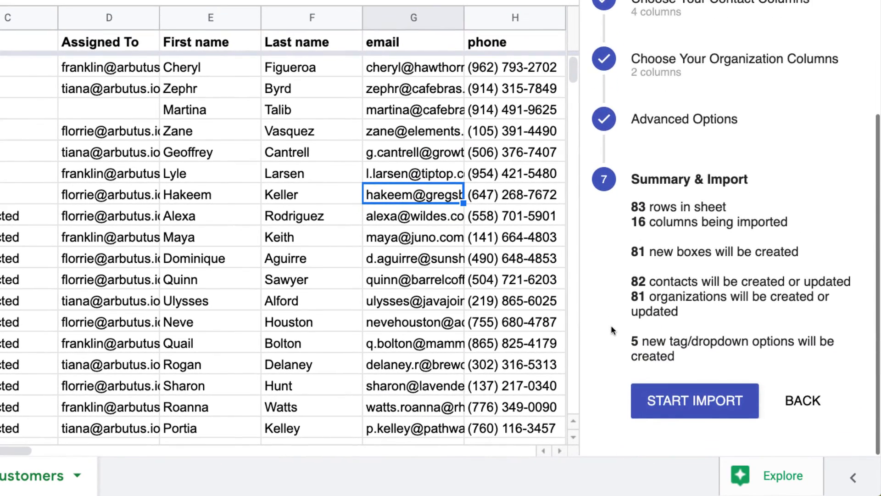
{"action": "mouse_move", "coordinate": [642, 370]}
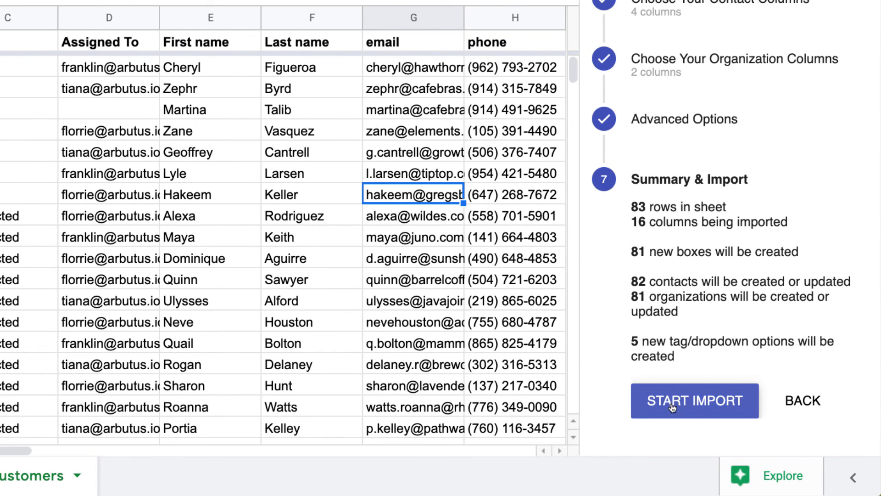
{"action": "left_click", "coordinate": [694, 402]}
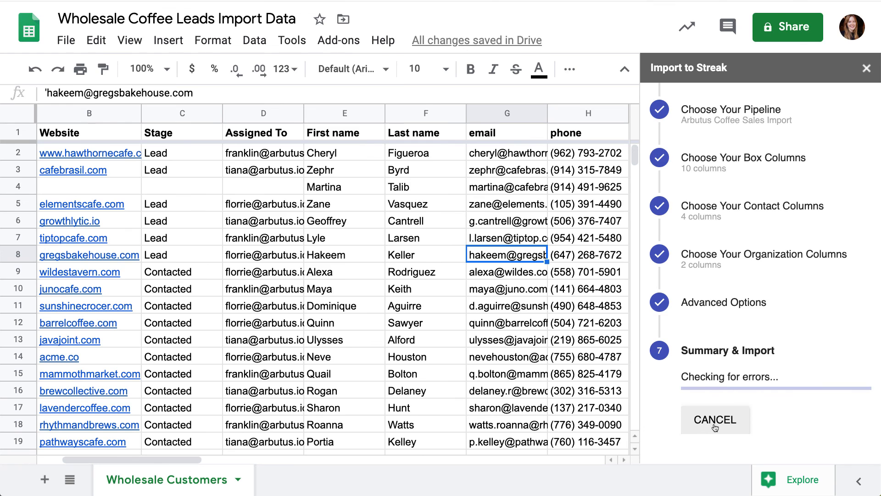